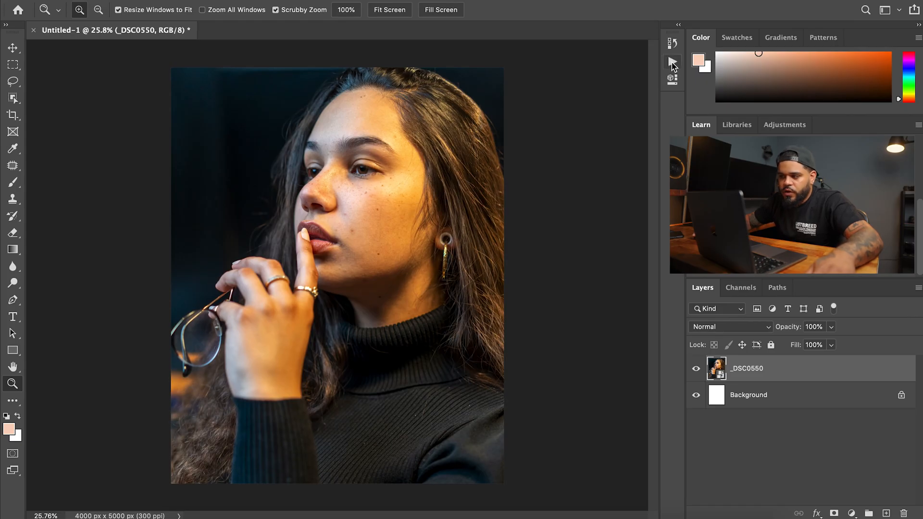
Step: Load the frequency separation .atn file into the Actions panel via Load Actions
click(672, 61)
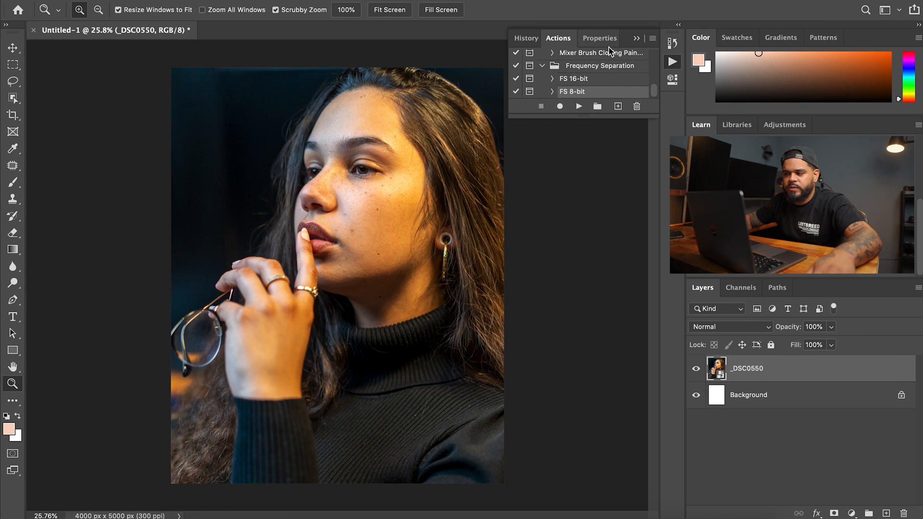
mouse_move(672, 62)
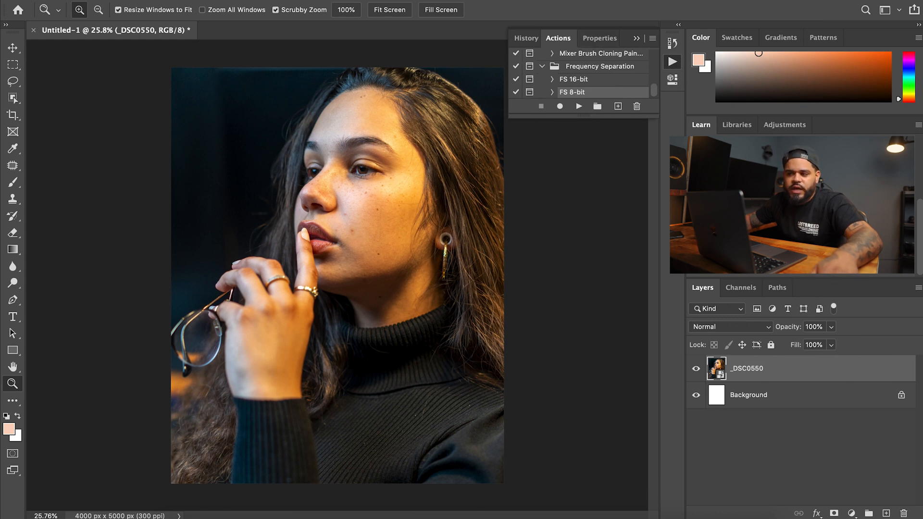
click(413, 5)
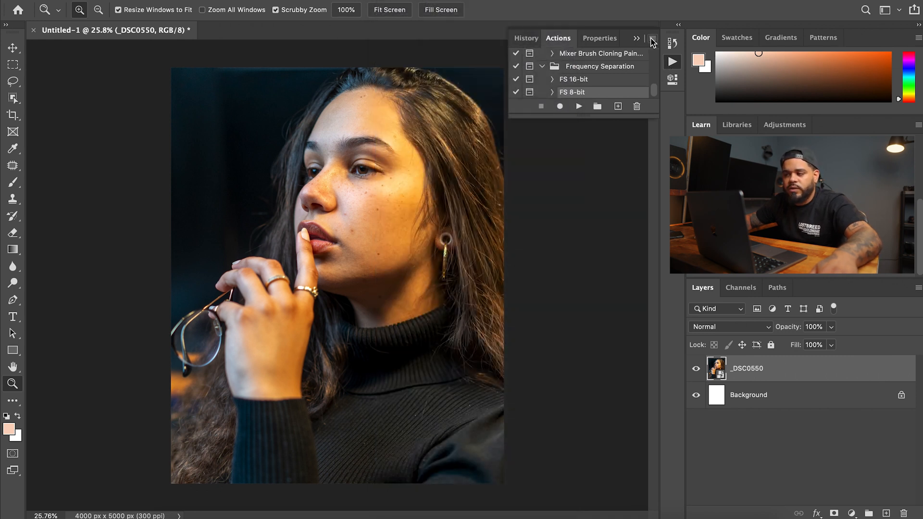
click(651, 41)
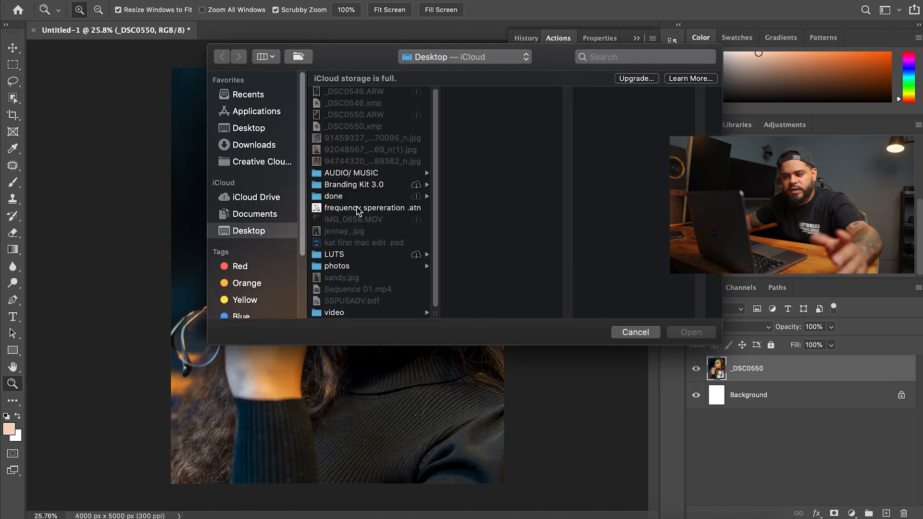
click(372, 208)
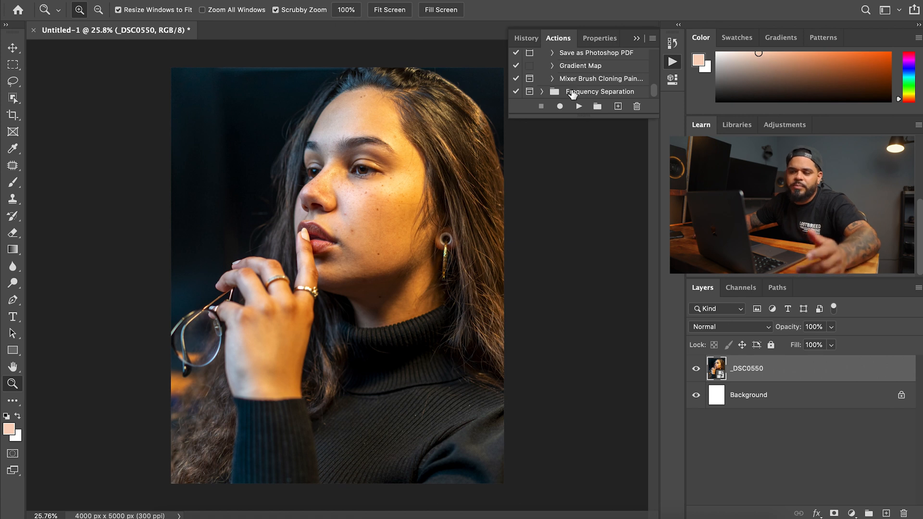
Step: Expand the Frequency Separation set to show its 16-bit and 8-bit actions
click(543, 92)
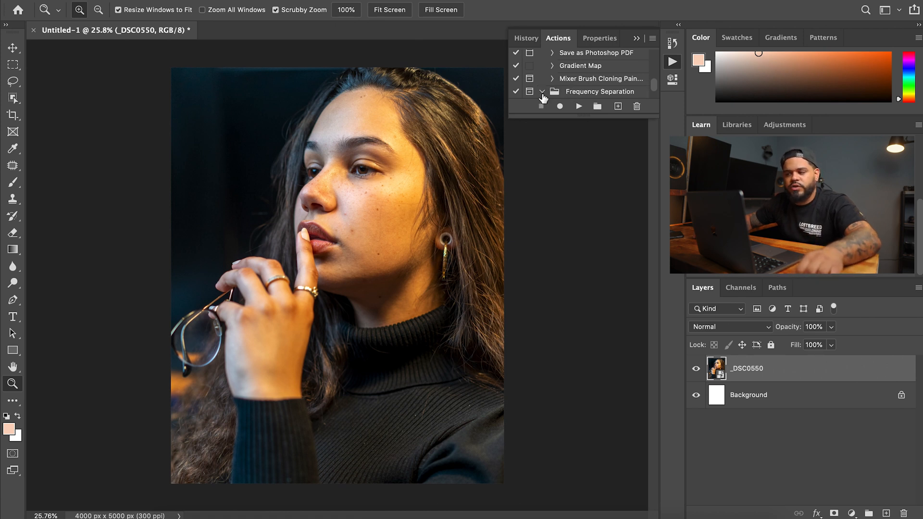
click(542, 91)
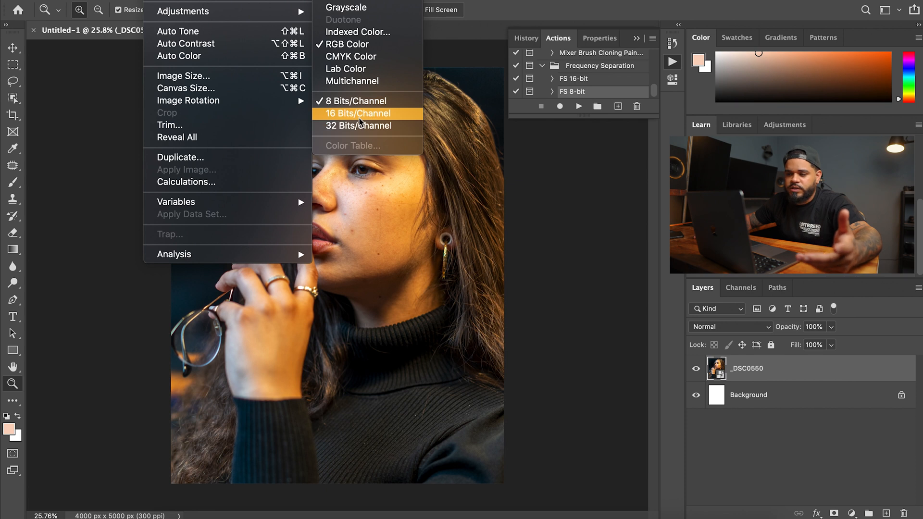
mouse_move(592, 94)
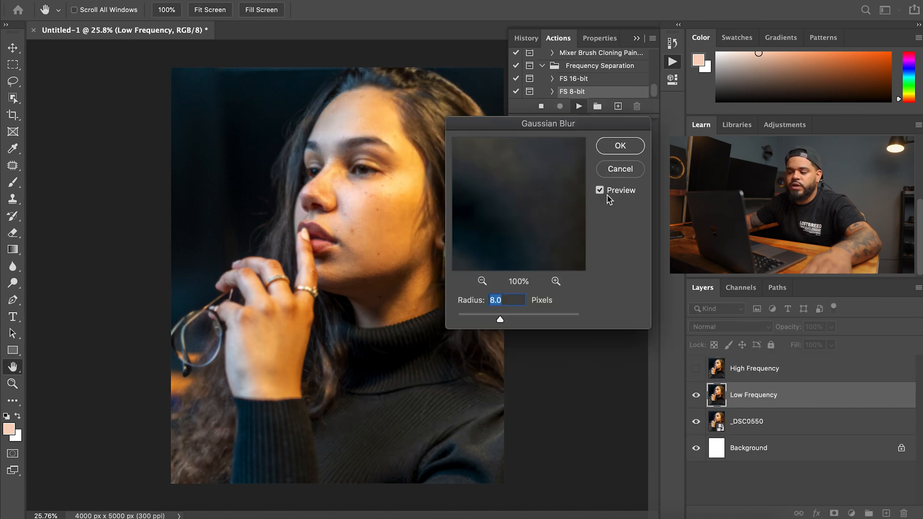
Step: Try a 3.5-pixel Gaussian Blur radius while inspecting the skin in the preview
click(482, 281)
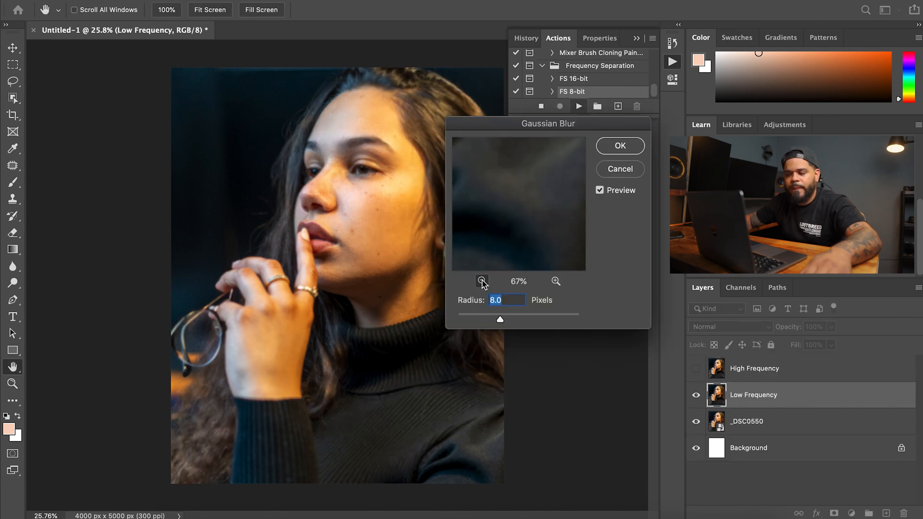
click(482, 281)
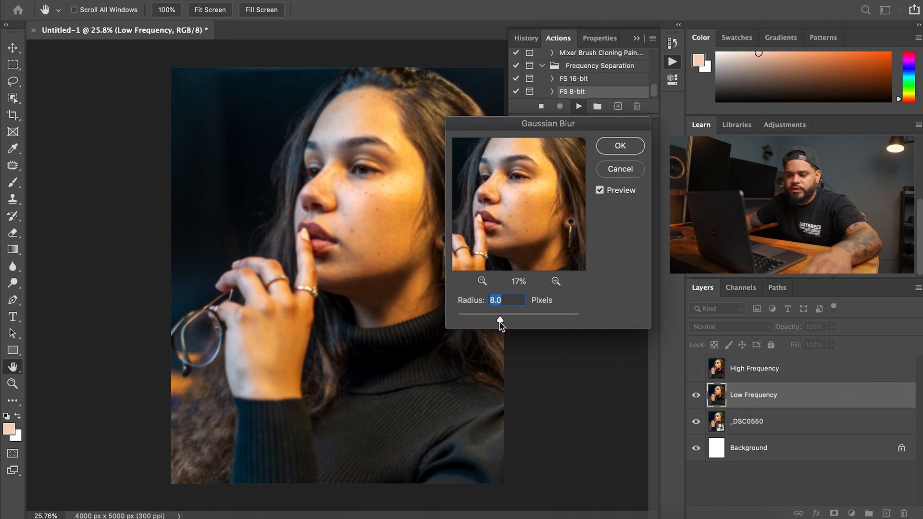
drag(499, 319, 456, 319)
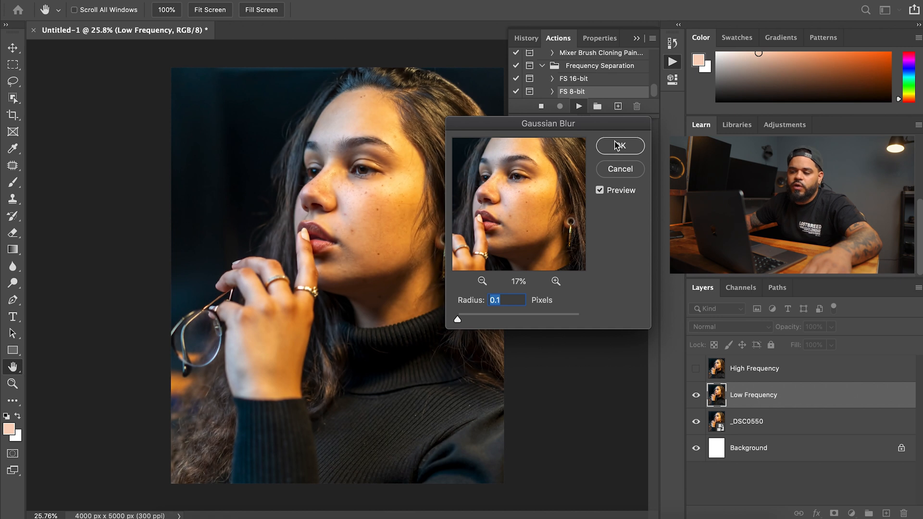
mouse_move(567, 189)
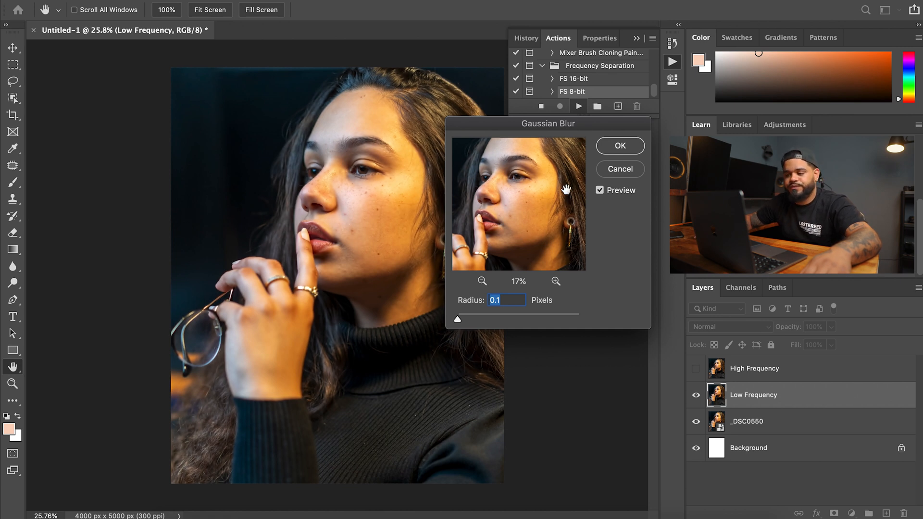
mouse_move(465, 315)
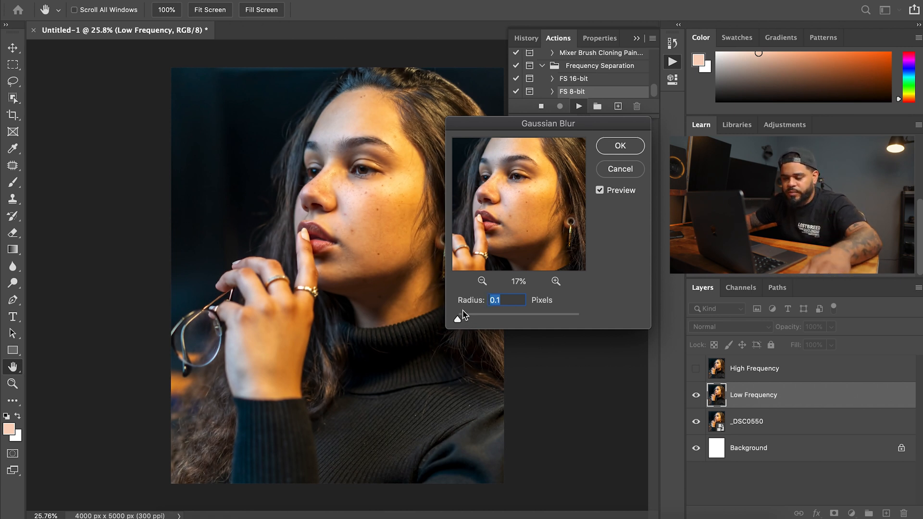
drag(458, 318, 468, 319)
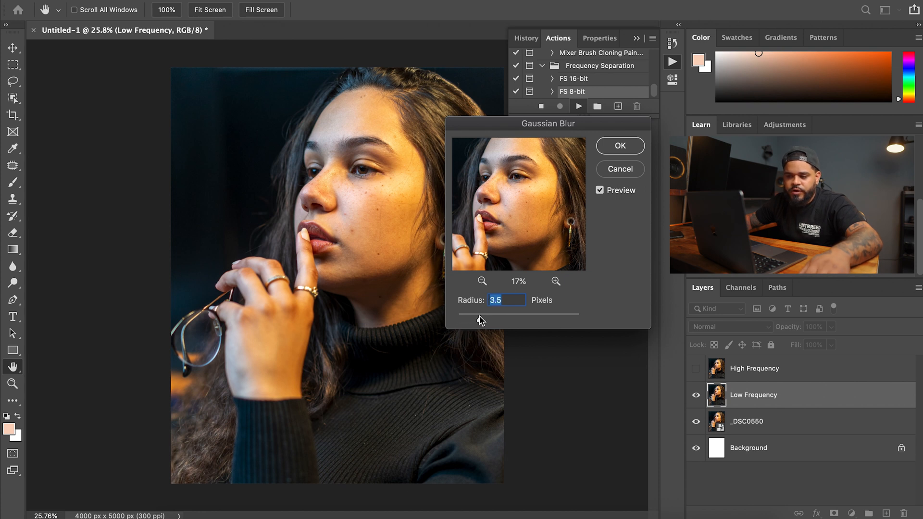
click(555, 281)
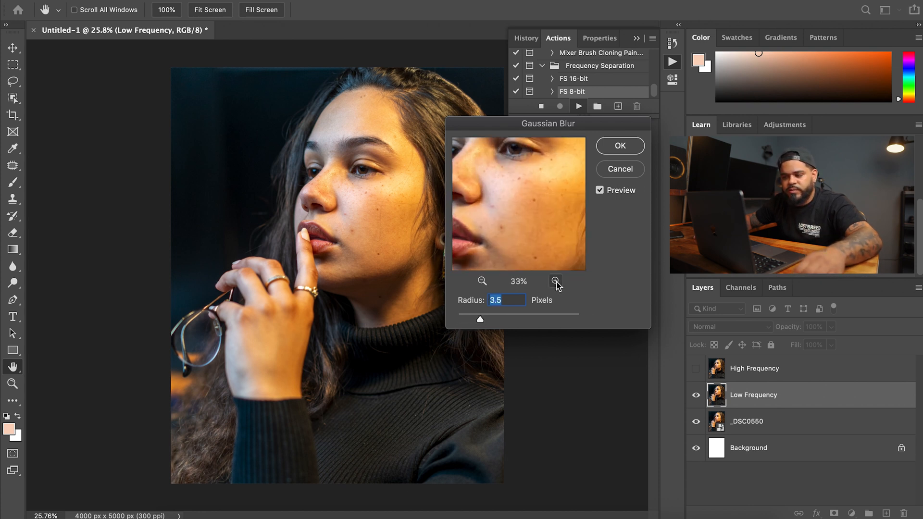
click(555, 281)
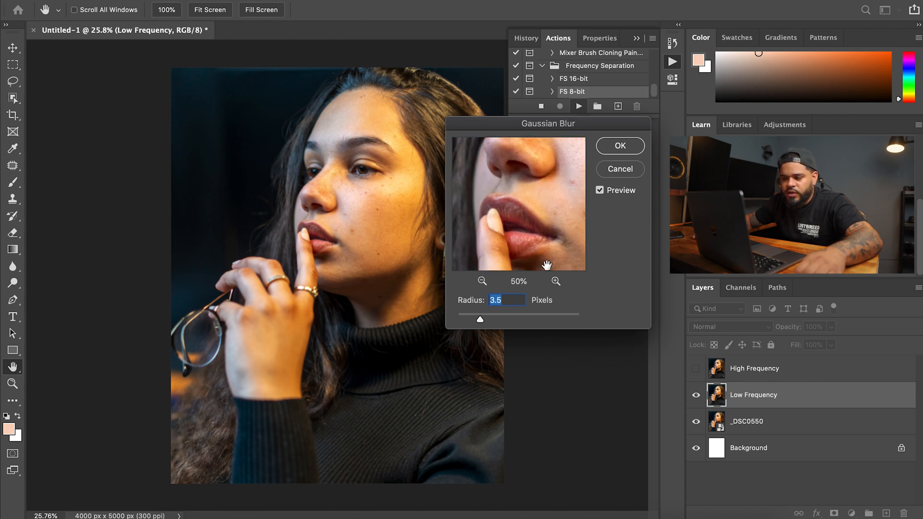
click(555, 281)
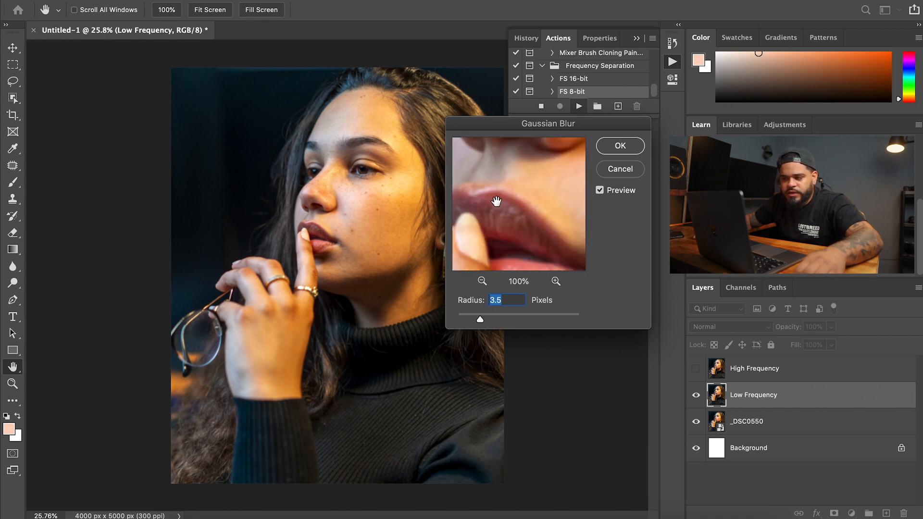
Step: Check the lips, set the Gaussian Blur radius to 4 pixels and apply it
drag(479, 319, 457, 319)
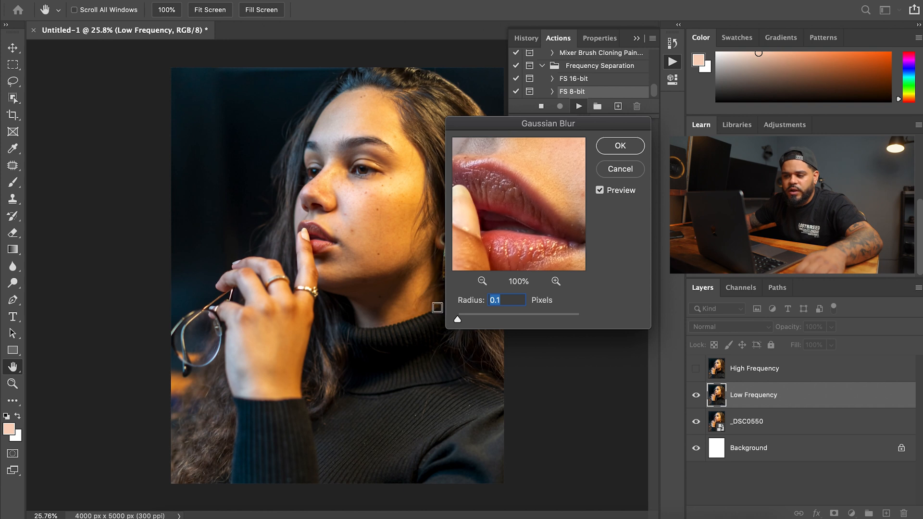
drag(456, 319, 467, 320)
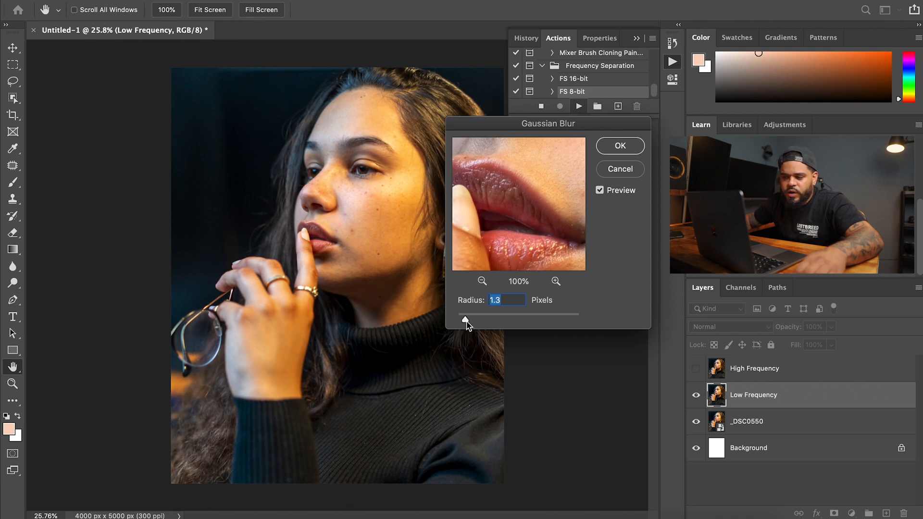
drag(466, 323, 482, 323)
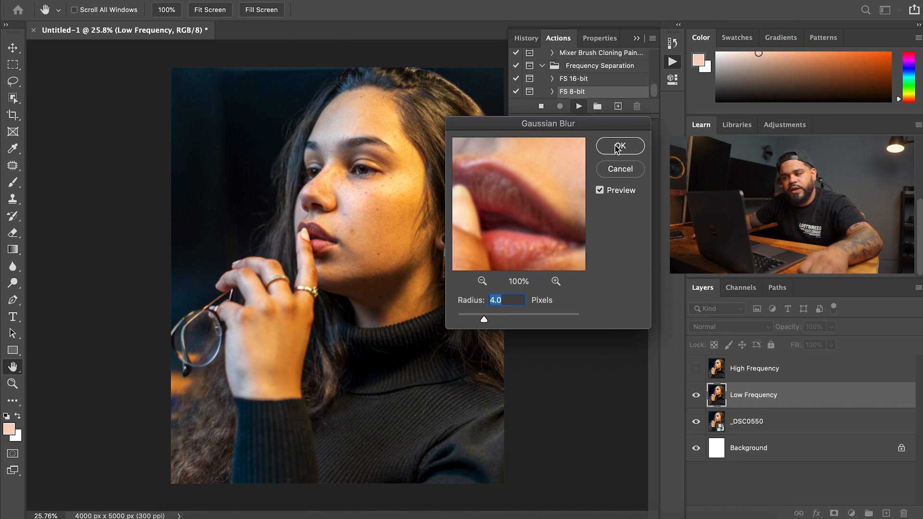
click(618, 146)
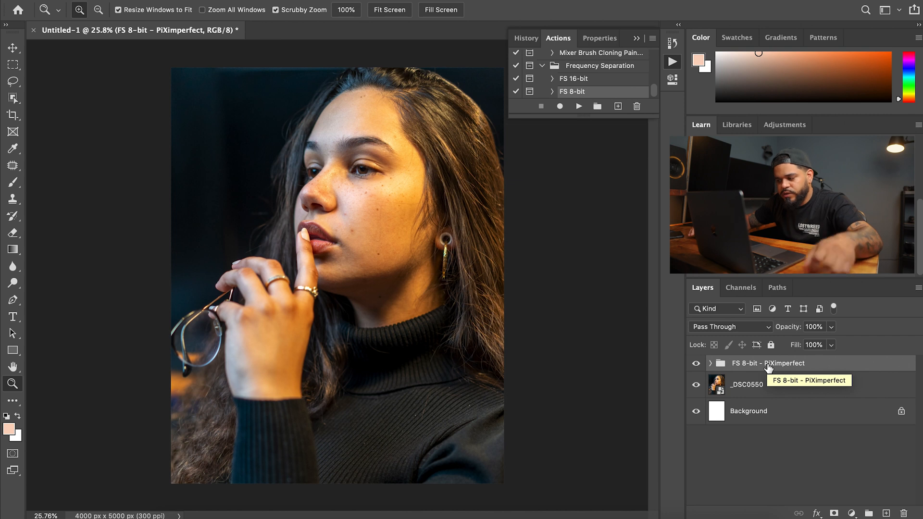
mouse_move(697, 363)
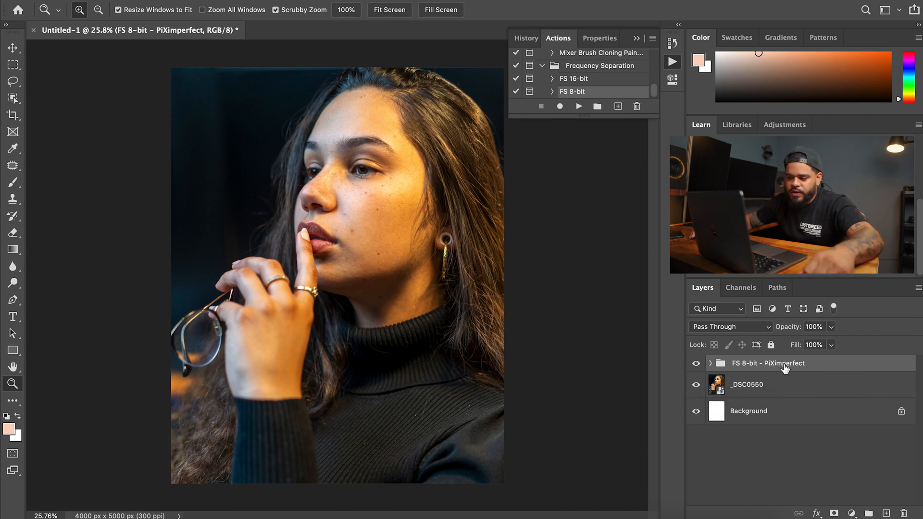
mouse_move(748, 376)
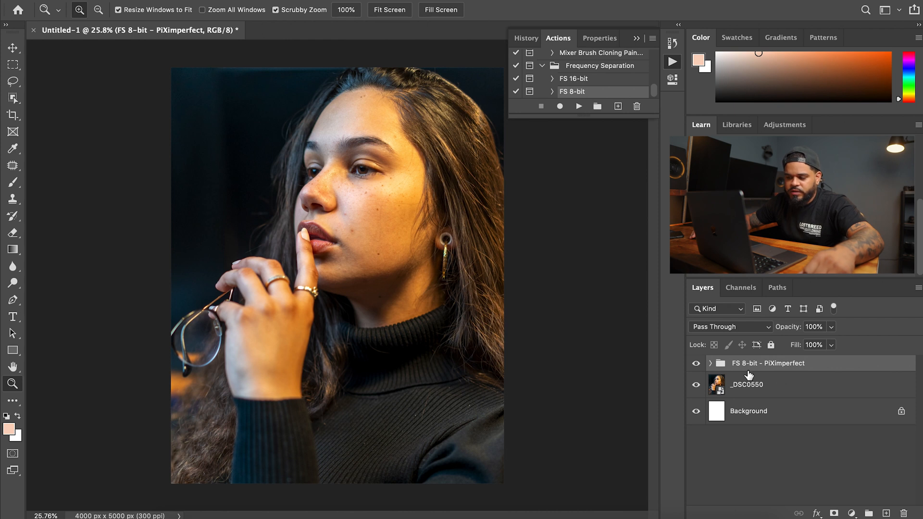
Step: Expand the FS 8-bit group and make the Low Frequency layer active
click(712, 363)
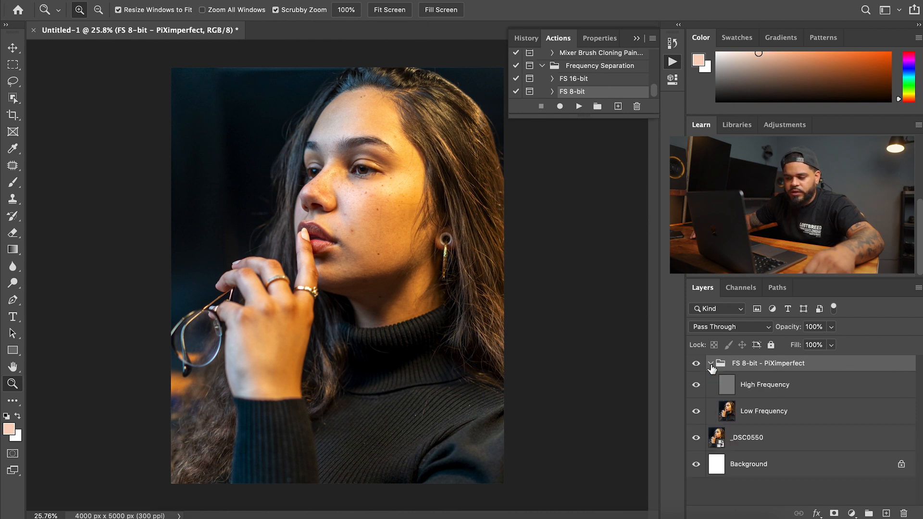
click(764, 385)
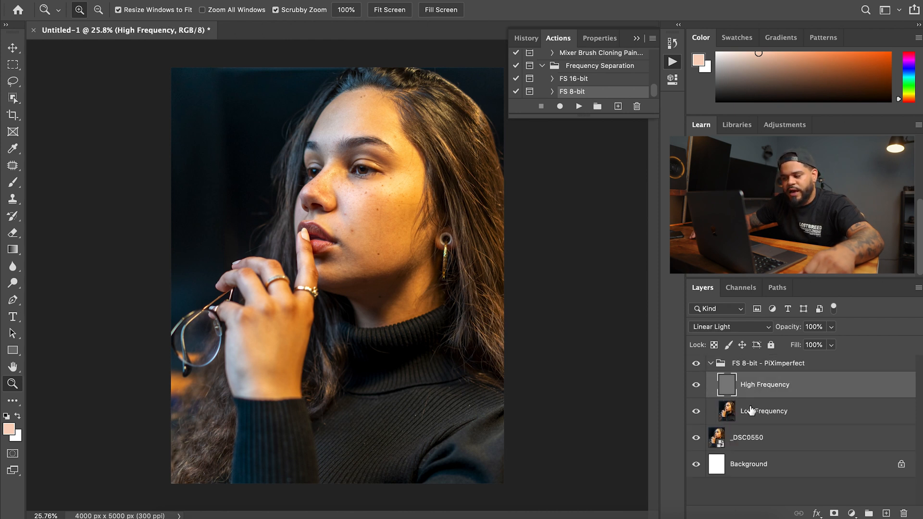
click(764, 410)
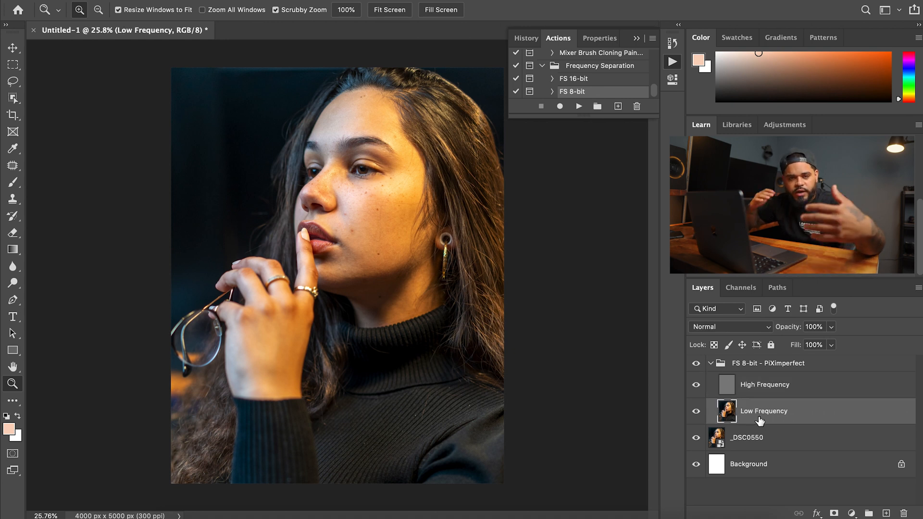
mouse_move(762, 420)
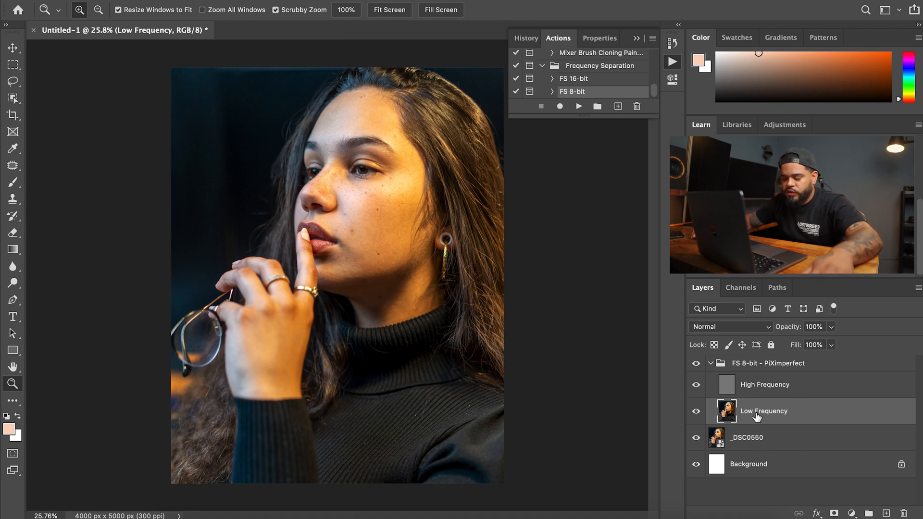
mouse_move(836, 366)
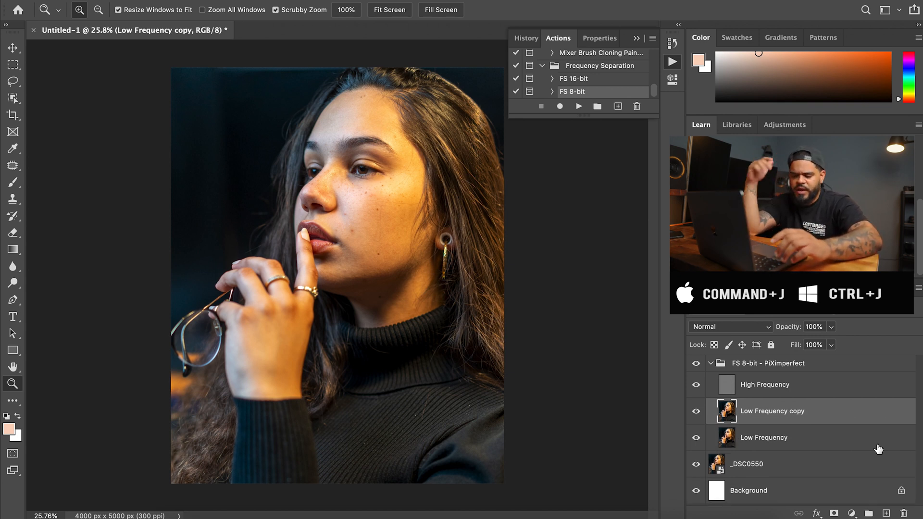
Step: Create an empty layer above Low Frequency copy and name it 'blem'
click(702, 288)
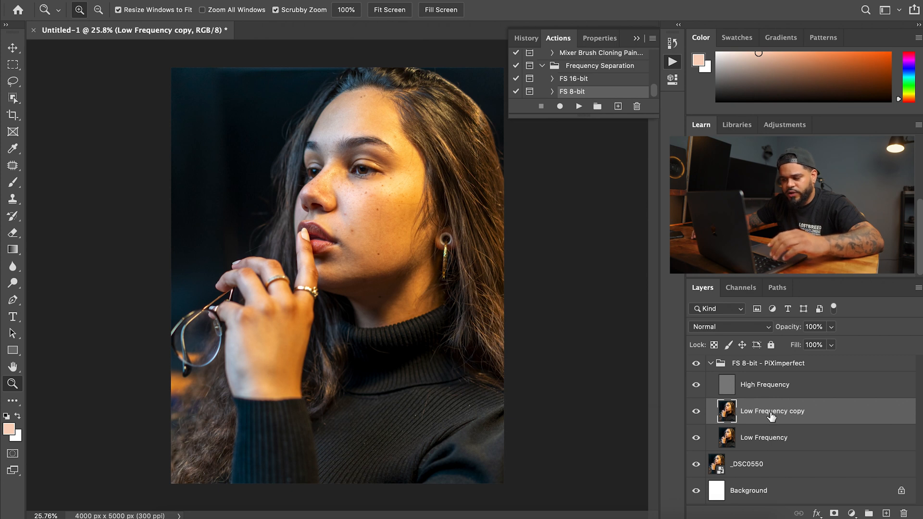
right_click(771, 410)
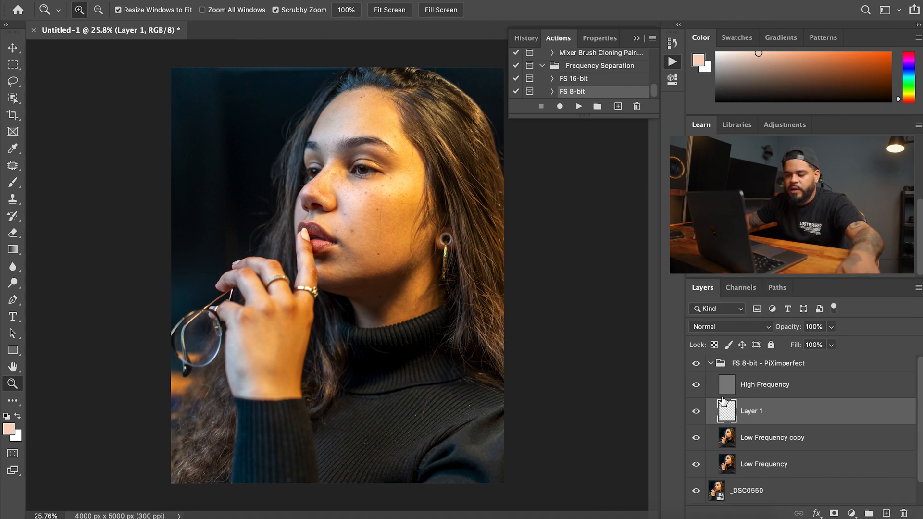
double_click(752, 411)
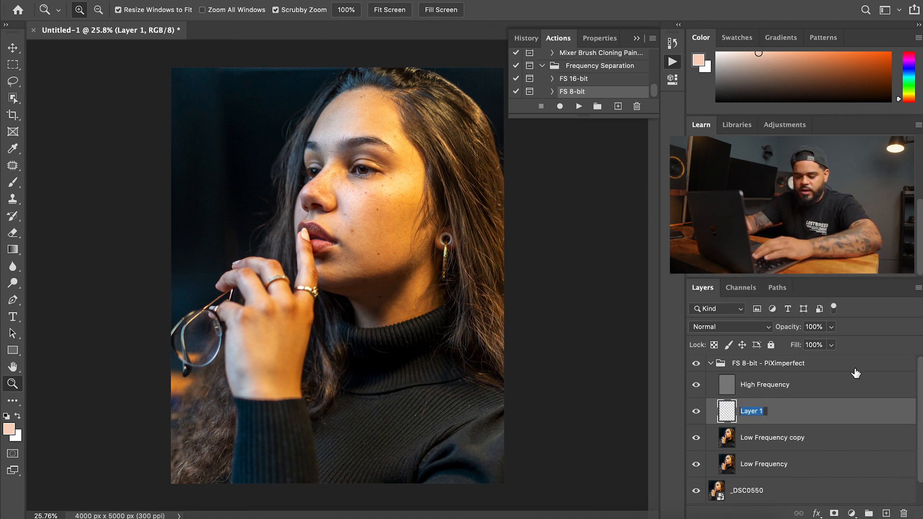
text(blem)
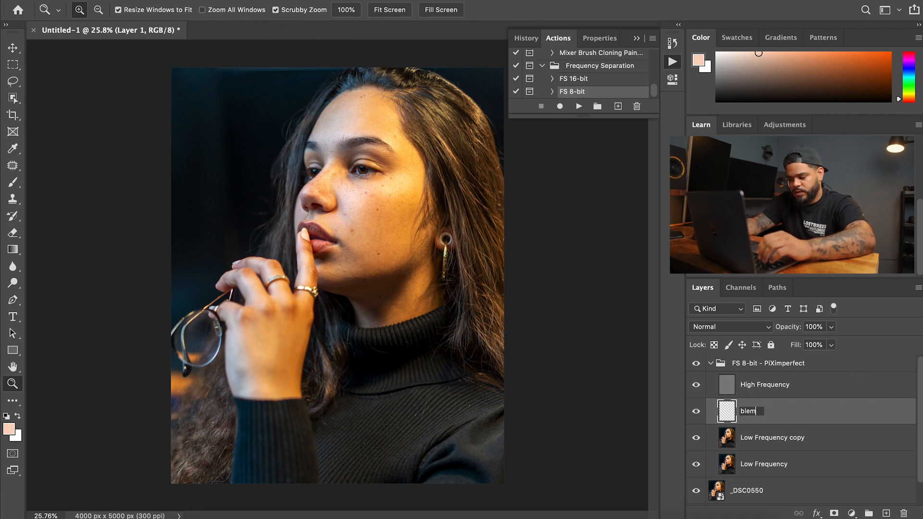
key(Enter)
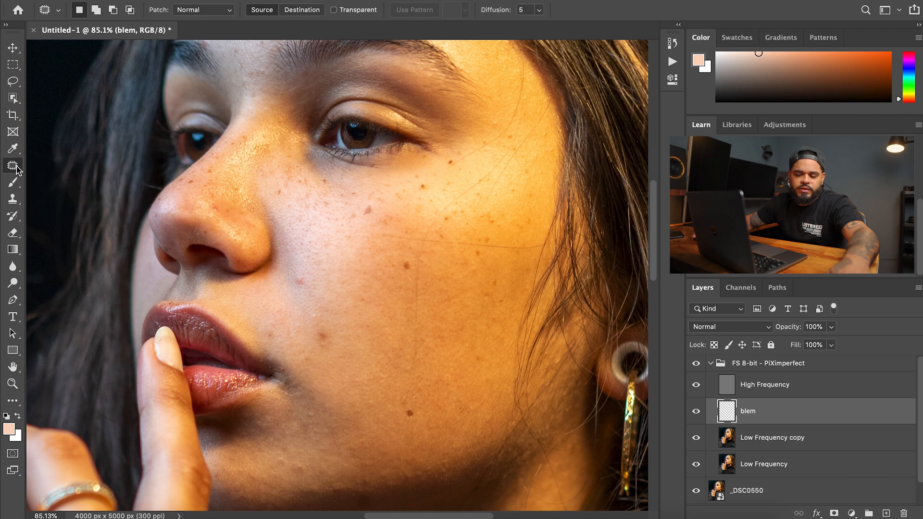
Step: Choose the Healing Brush on the blem layer and enlarge it to about 131 px
click(12, 167)
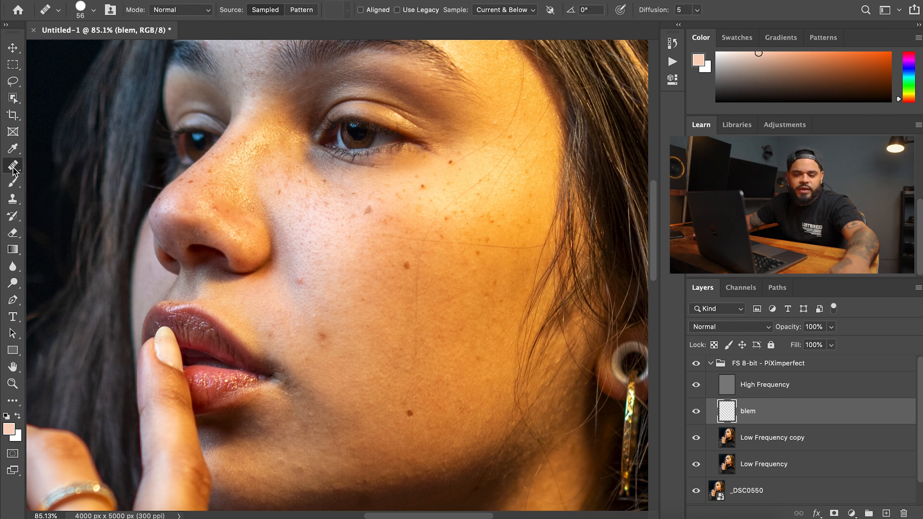
mouse_move(13, 167)
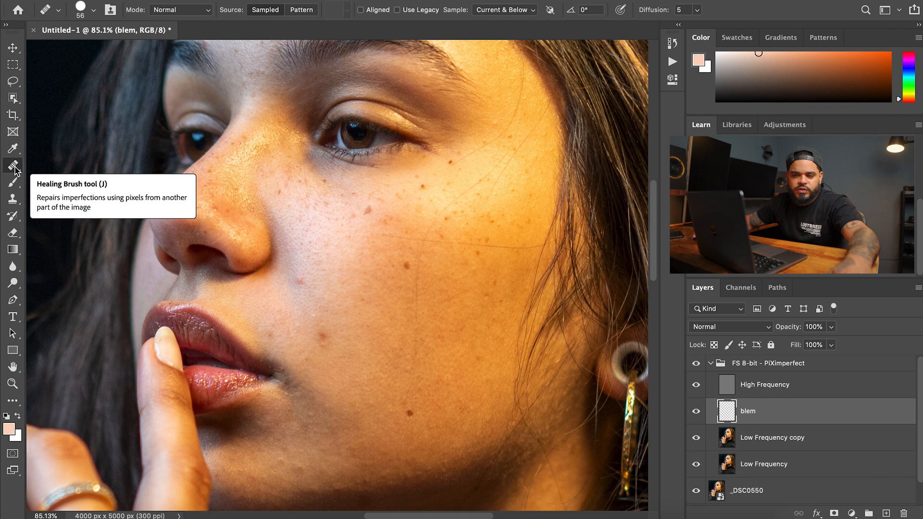
click(13, 167)
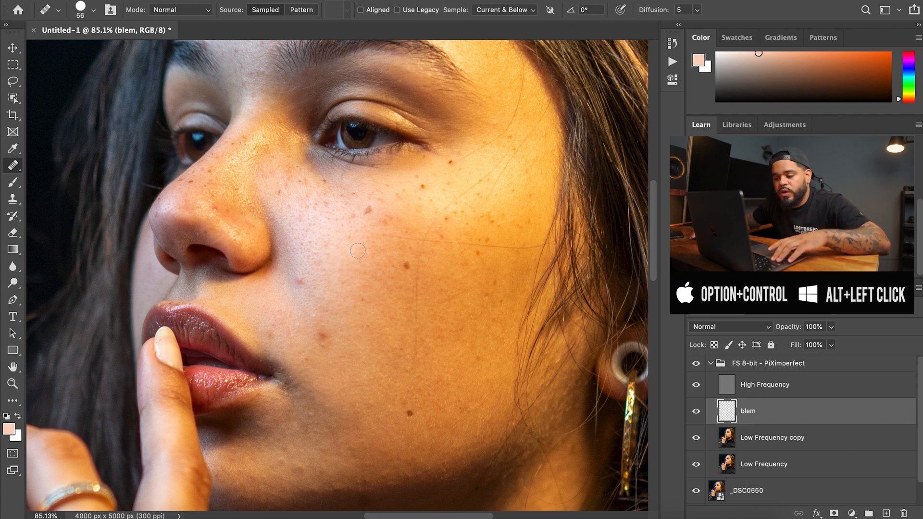
click(702, 288)
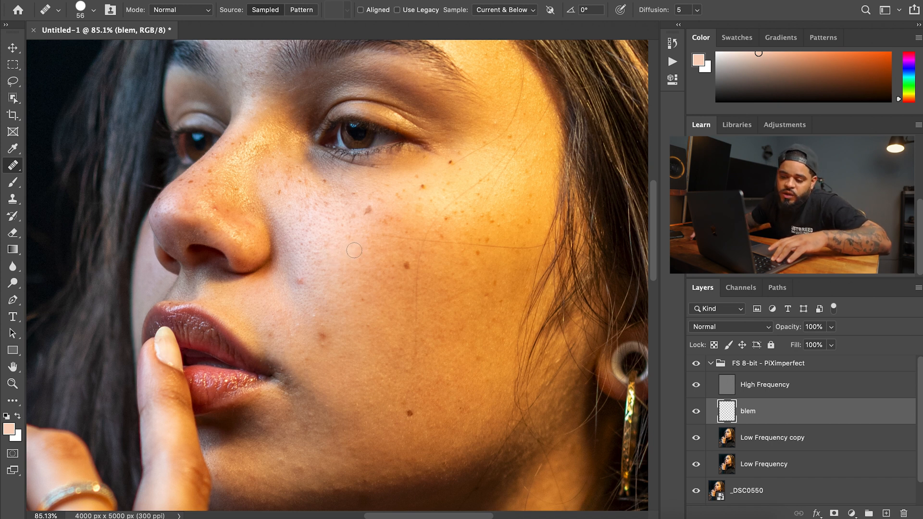
mouse_move(352, 251)
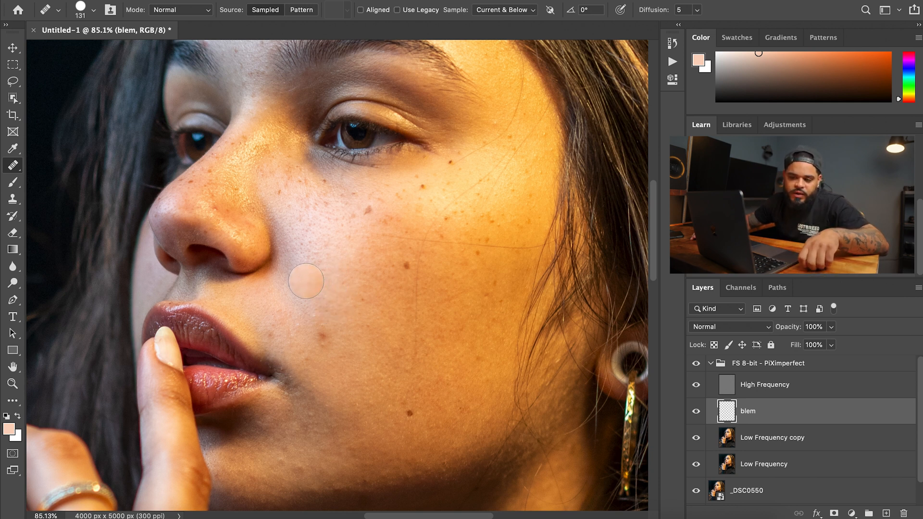
mouse_move(320, 283)
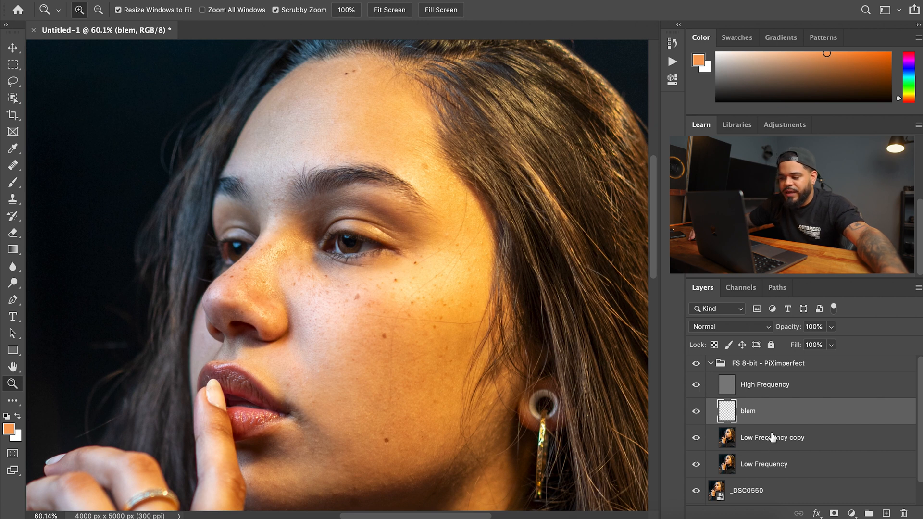
Step: Make Low Frequency copy active and switch to the Patch tool
click(773, 437)
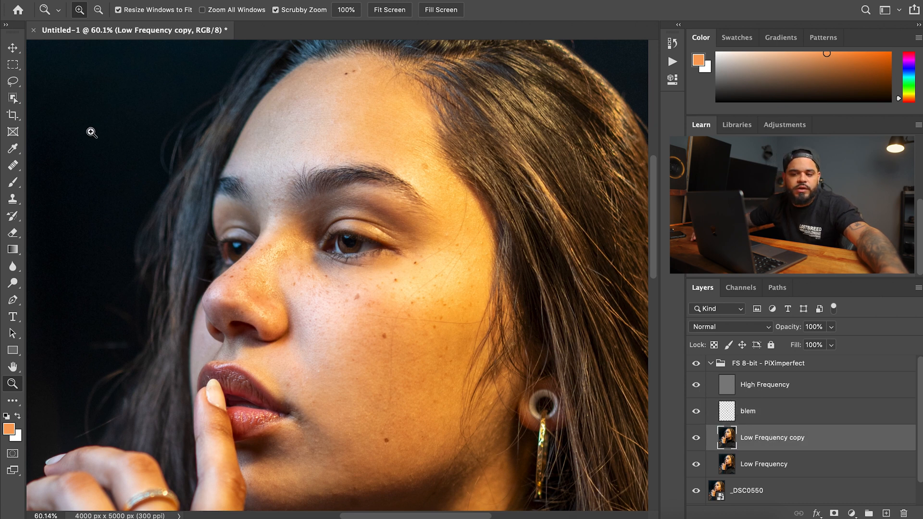
click(13, 165)
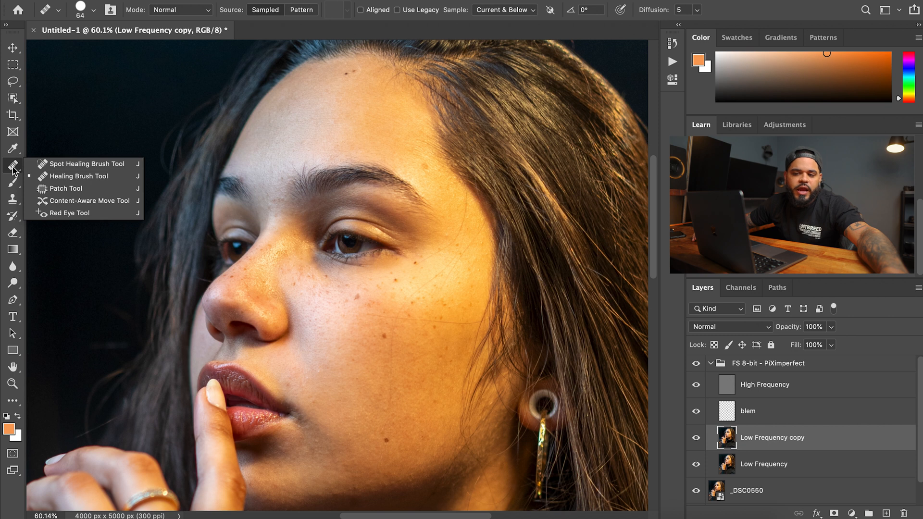
mouse_move(16, 172)
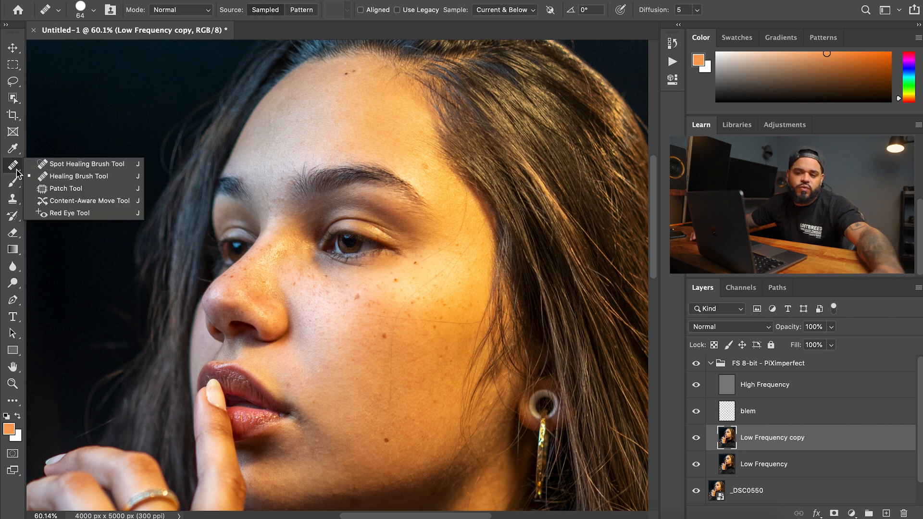
mouse_move(65, 189)
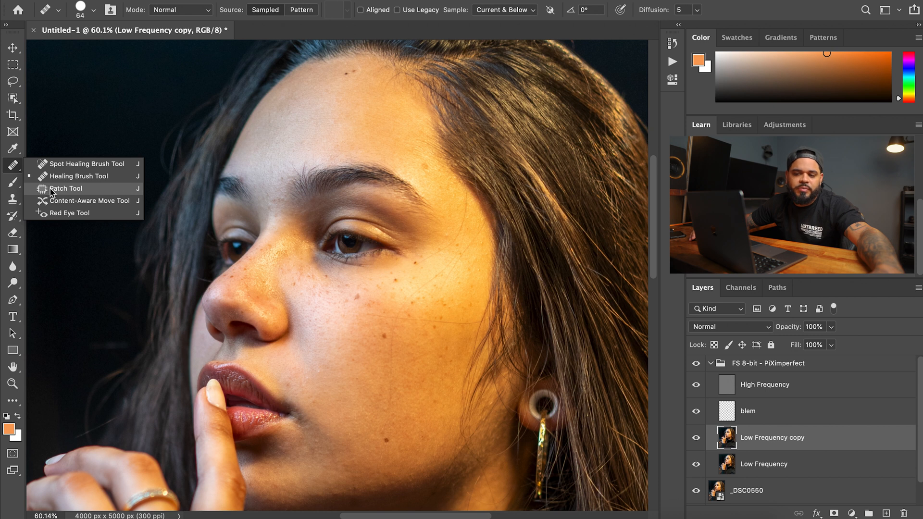
click(64, 189)
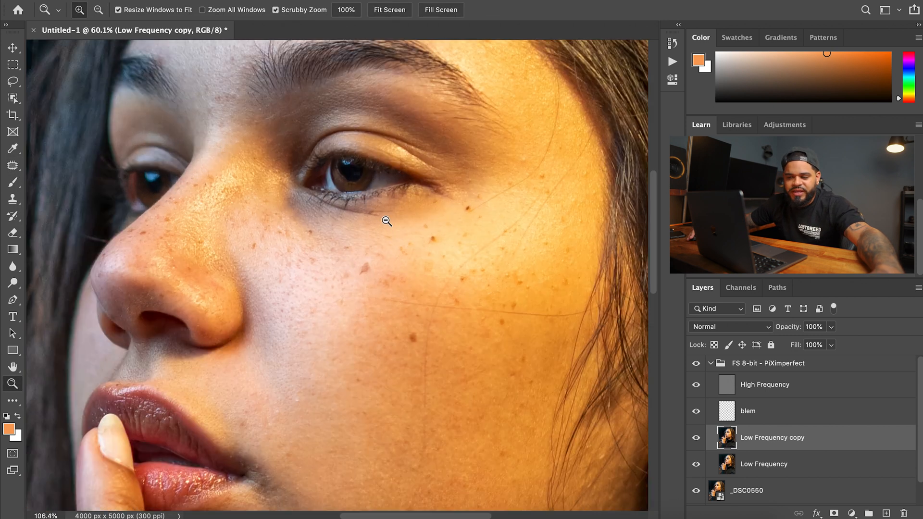
Step: Patch blotchy skin under the eye with cleaner lower-cheek skin
click(386, 221)
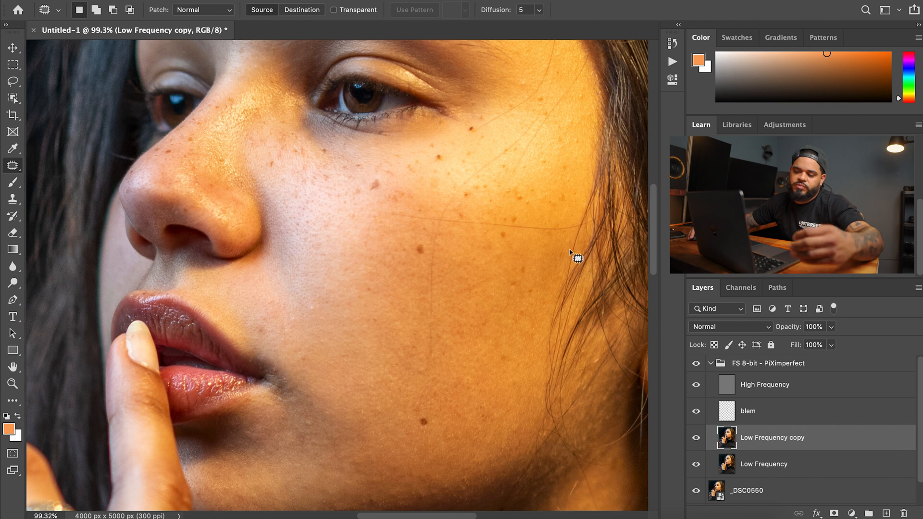
mouse_move(444, 313)
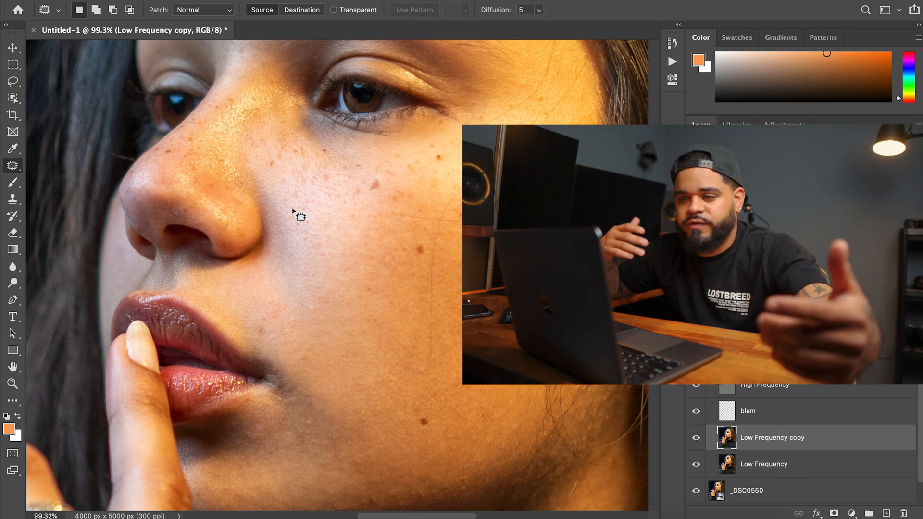
mouse_move(423, 242)
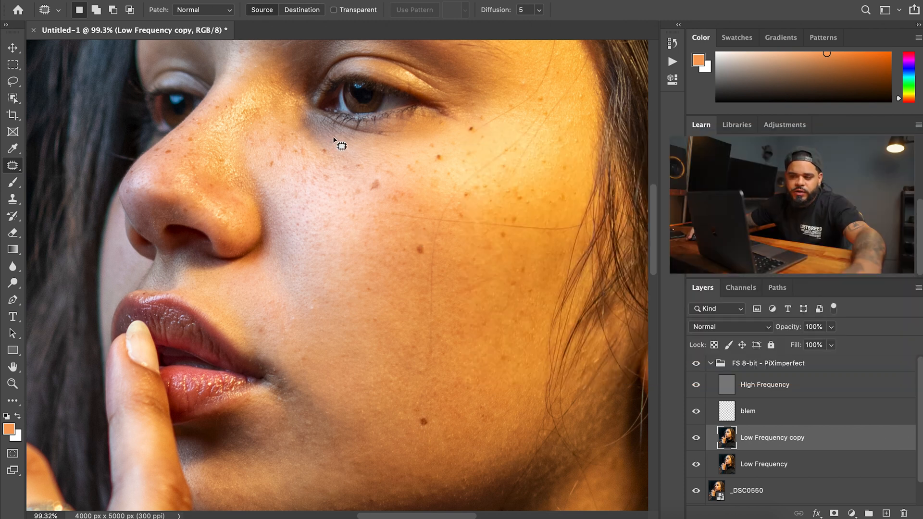
drag(342, 144, 366, 156)
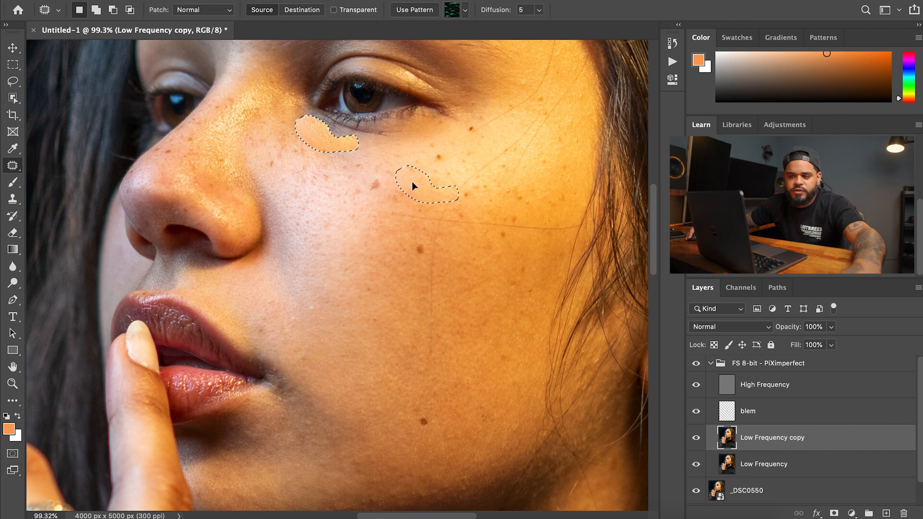
drag(427, 188, 330, 139)
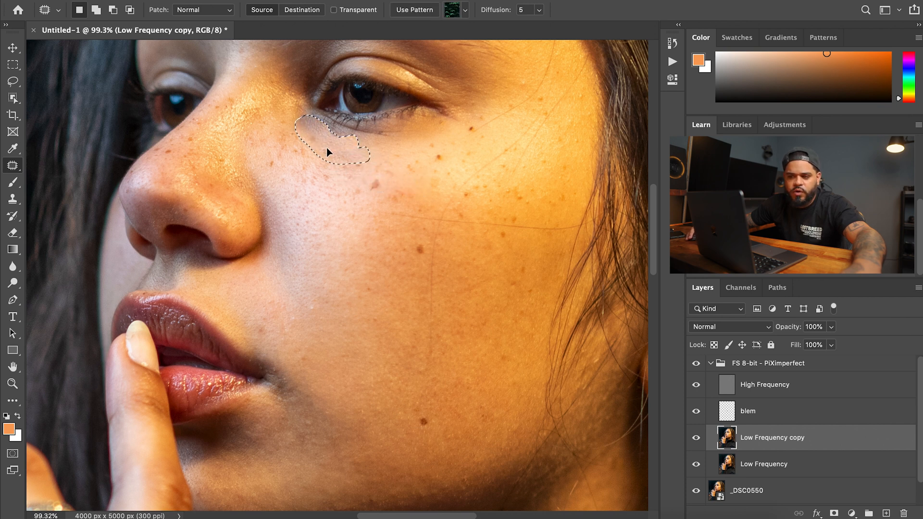
drag(329, 152, 347, 221)
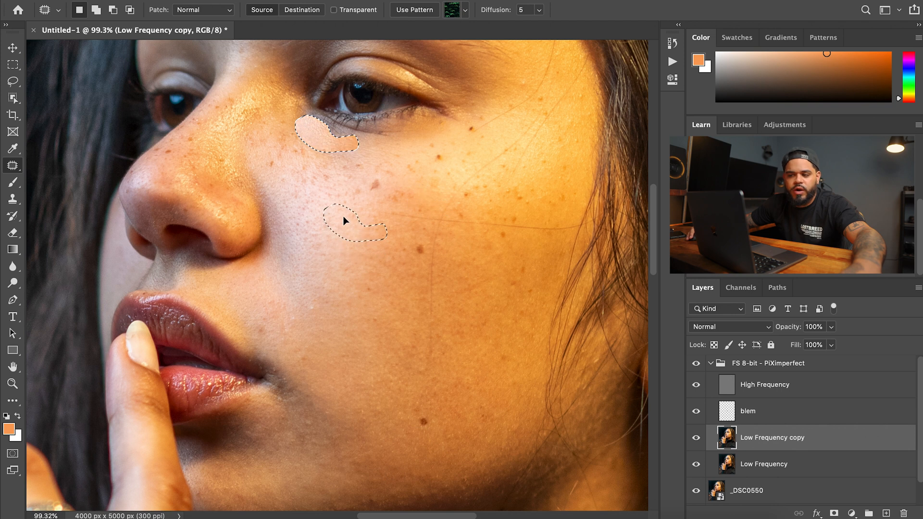
drag(345, 222, 330, 150)
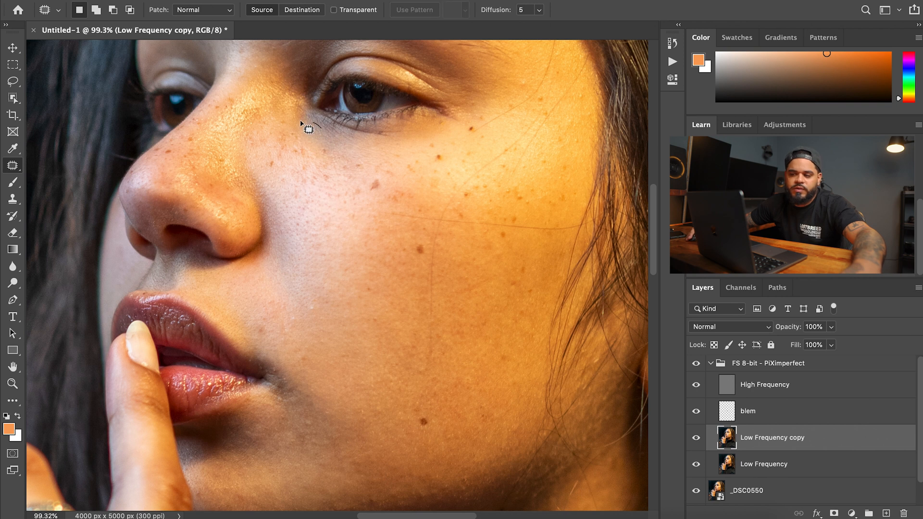
Step: Patch another under-eye area and outline skin beside the inner eyebrow
drag(289, 130, 353, 158)
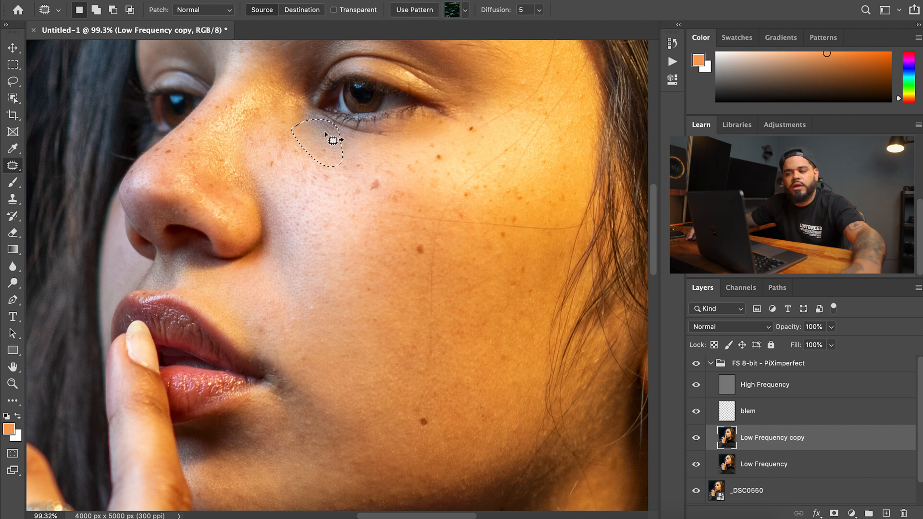
drag(327, 136, 366, 218)
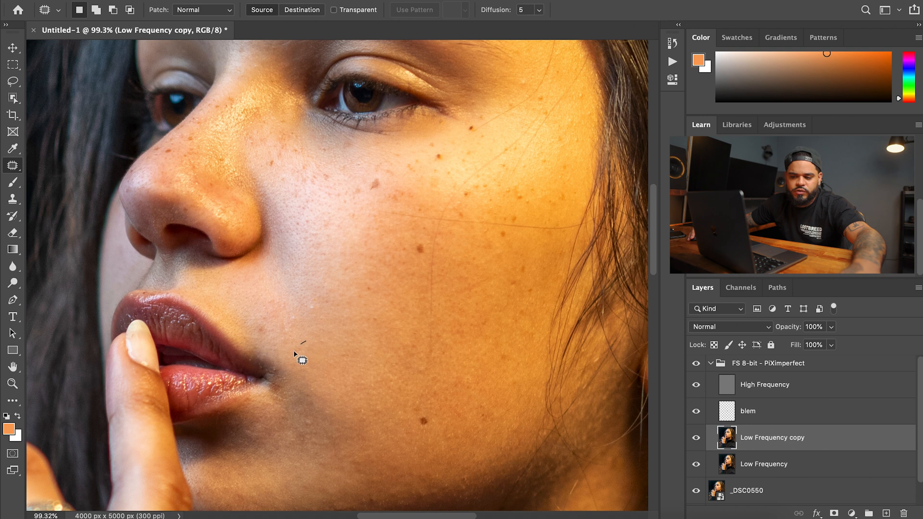
mouse_move(383, 290)
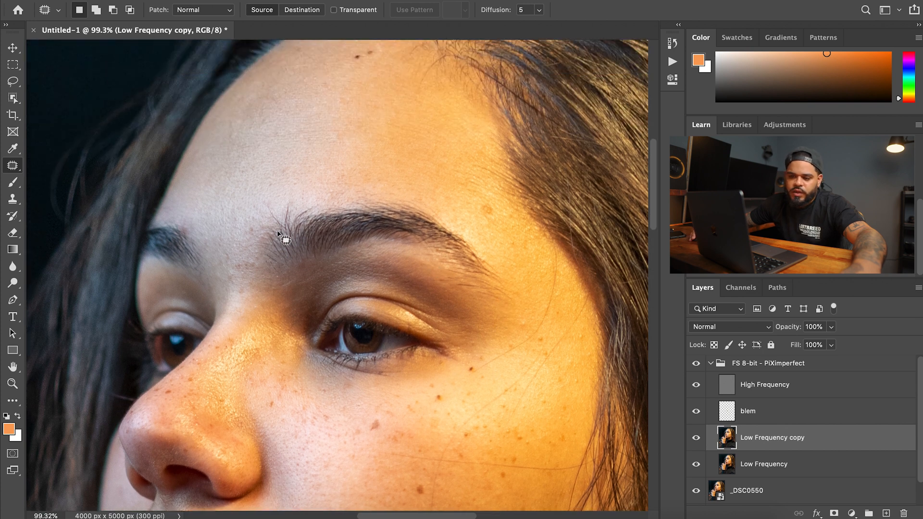
drag(282, 239, 266, 280)
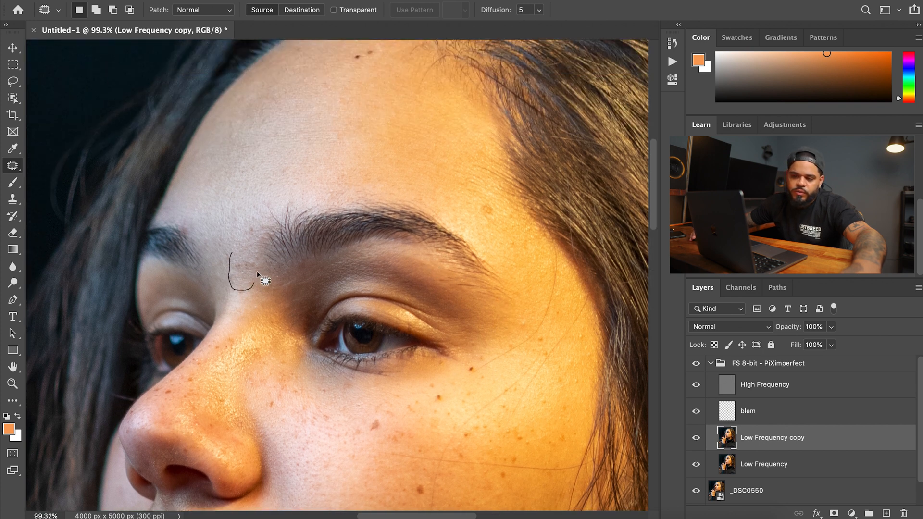
drag(256, 283, 244, 268)
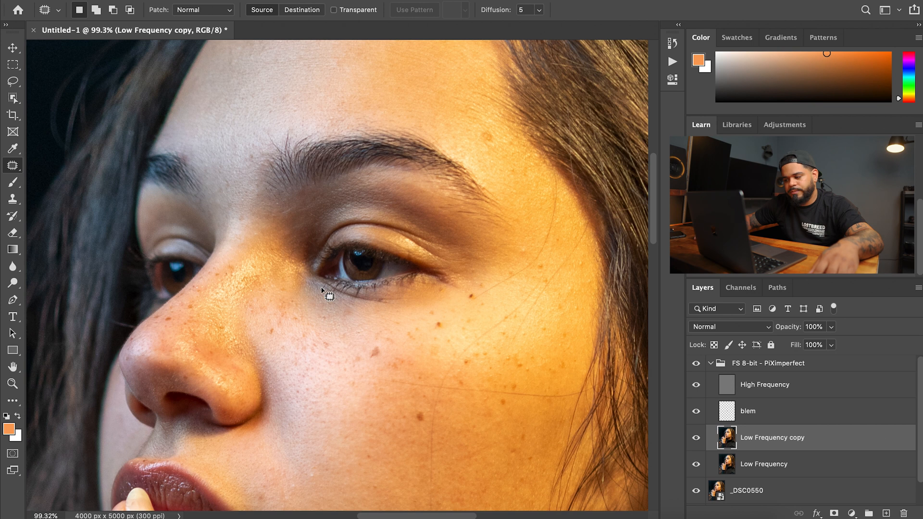
mouse_move(111, 303)
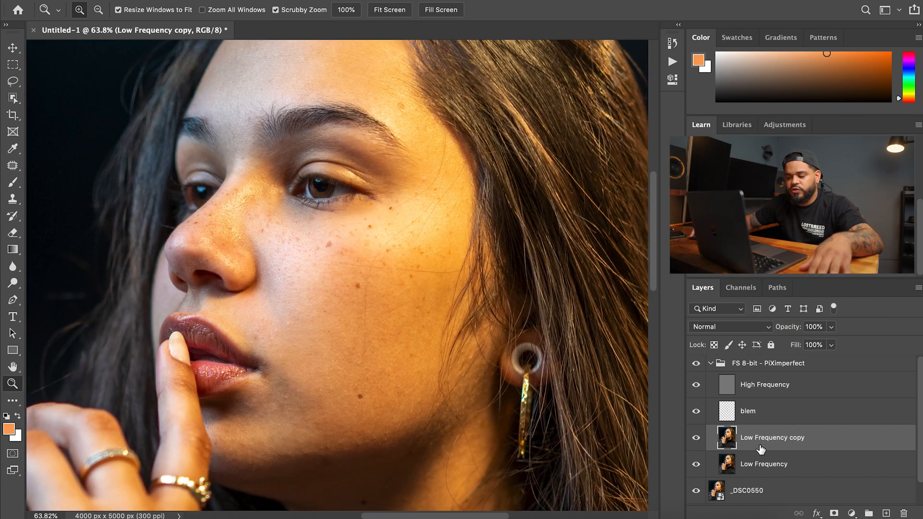
Step: Add a new empty layer above blem and name it 'paint'
click(749, 411)
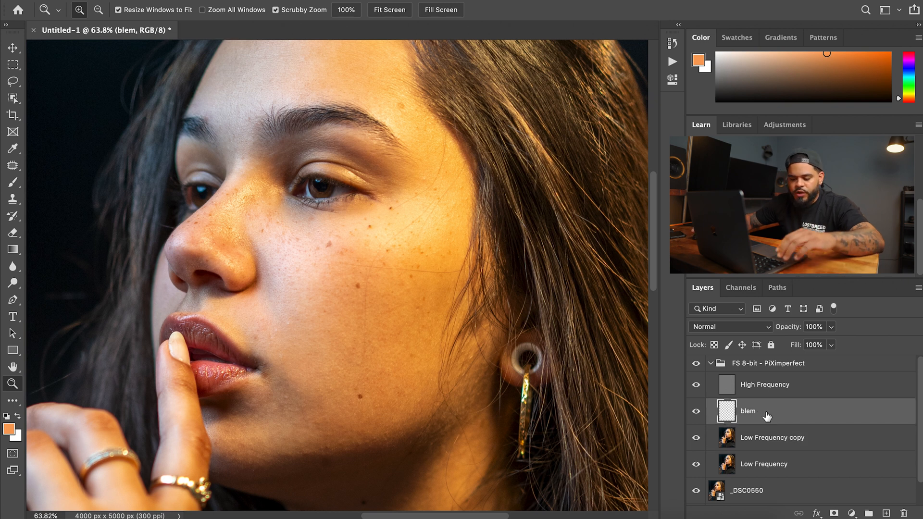
click(885, 513)
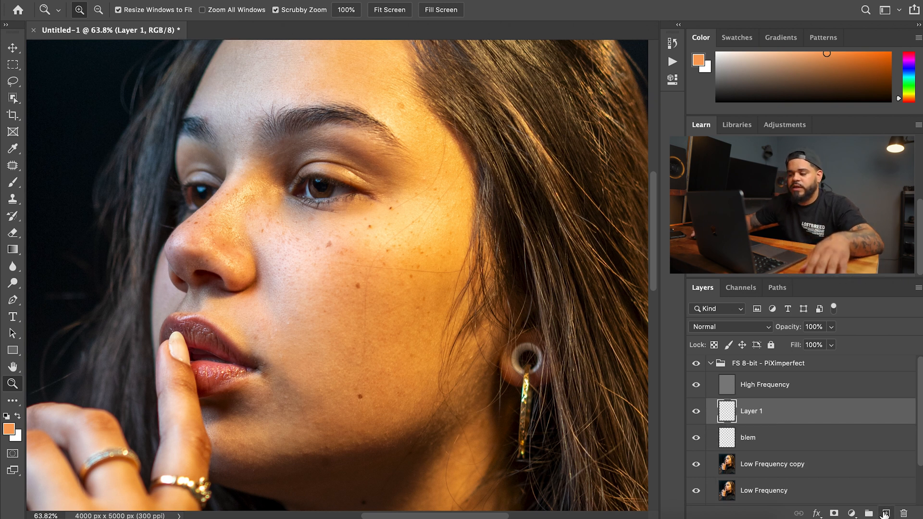
double_click(752, 410)
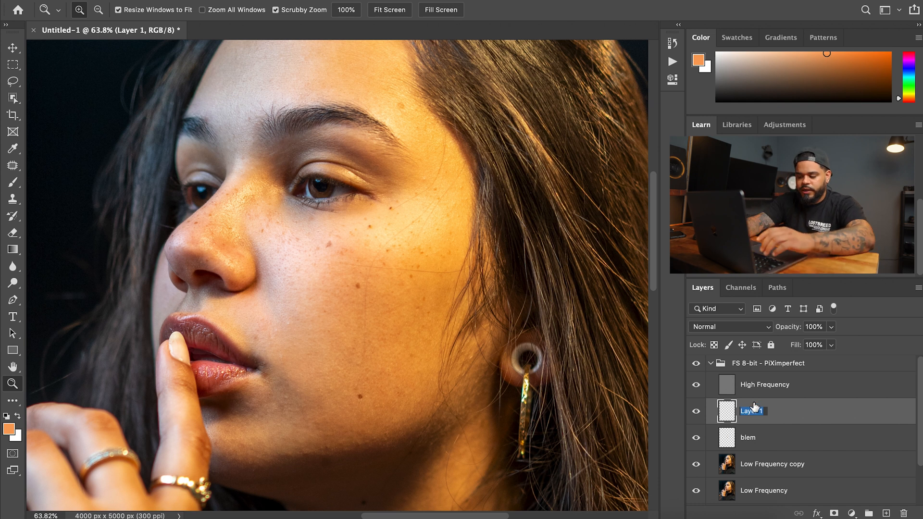
text(paint)
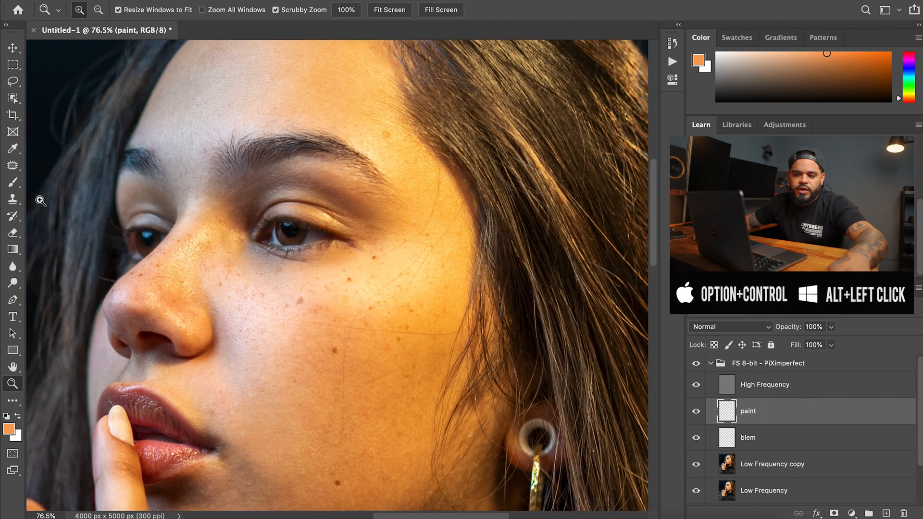
Step: Switch to a soft Brush for painting sampled skin colour at 3% flow
click(12, 183)
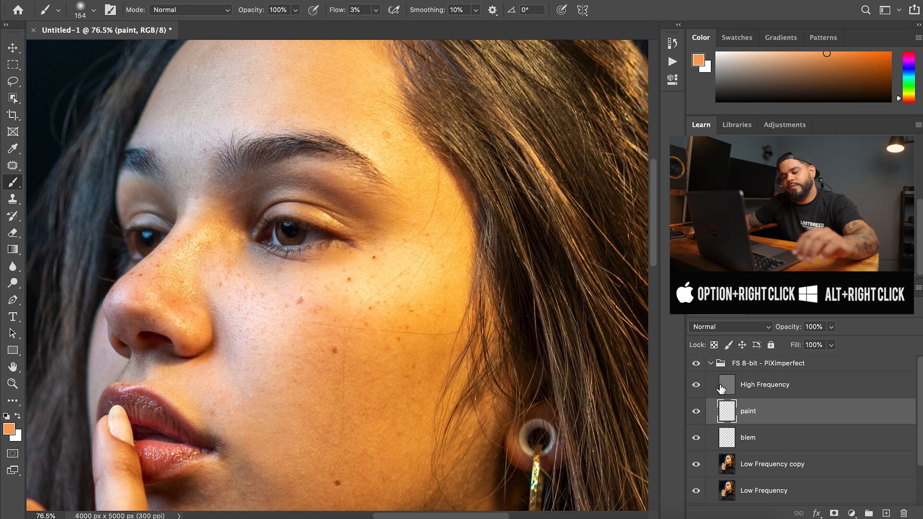
mouse_move(725, 385)
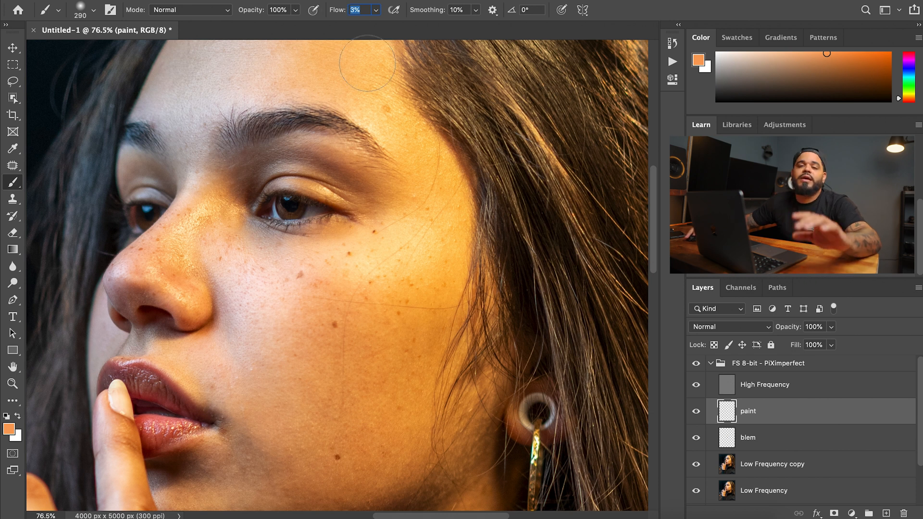
mouse_move(367, 282)
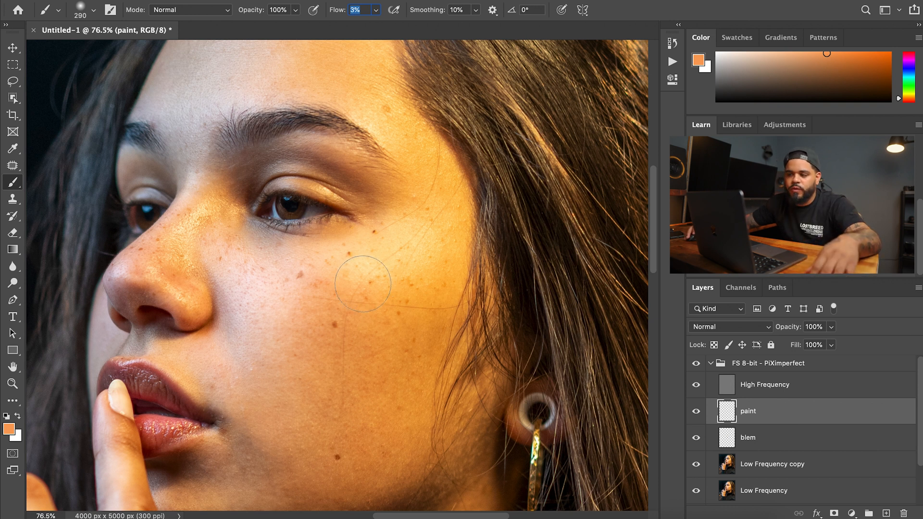
Step: Paint sampled lighter skin over blotchy cheek tones, then hide the High Frequency layer to check
click(376, 9)
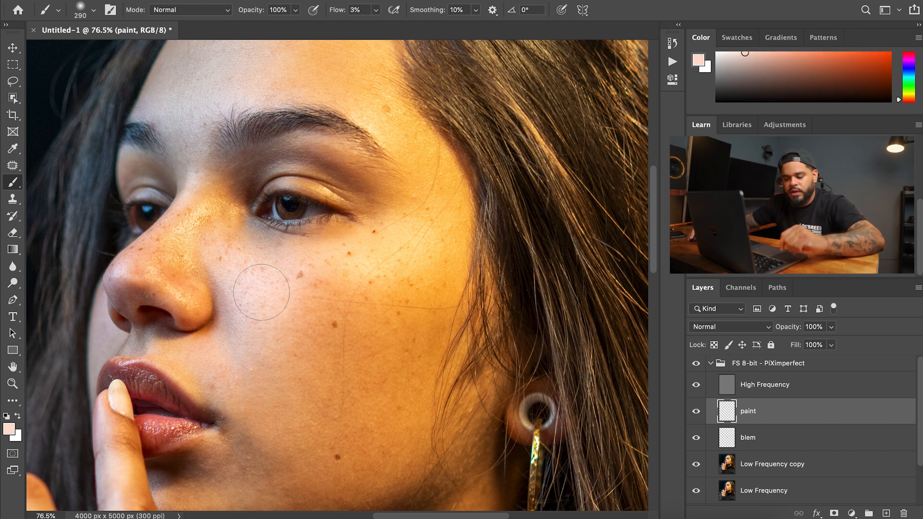
mouse_move(334, 307)
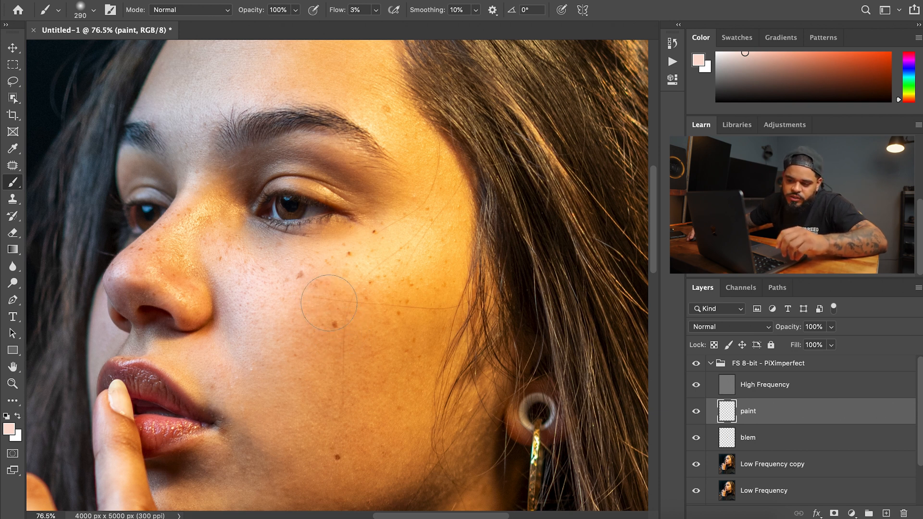
mouse_move(341, 308)
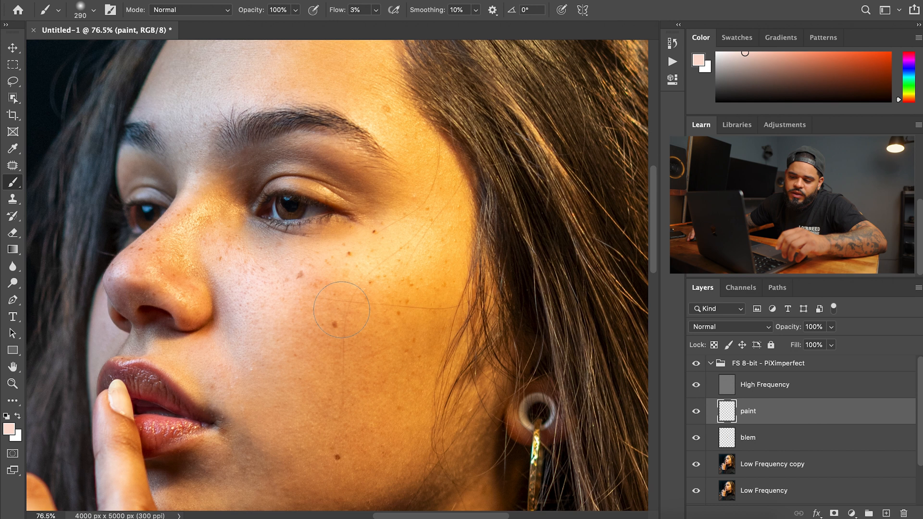
mouse_move(311, 316)
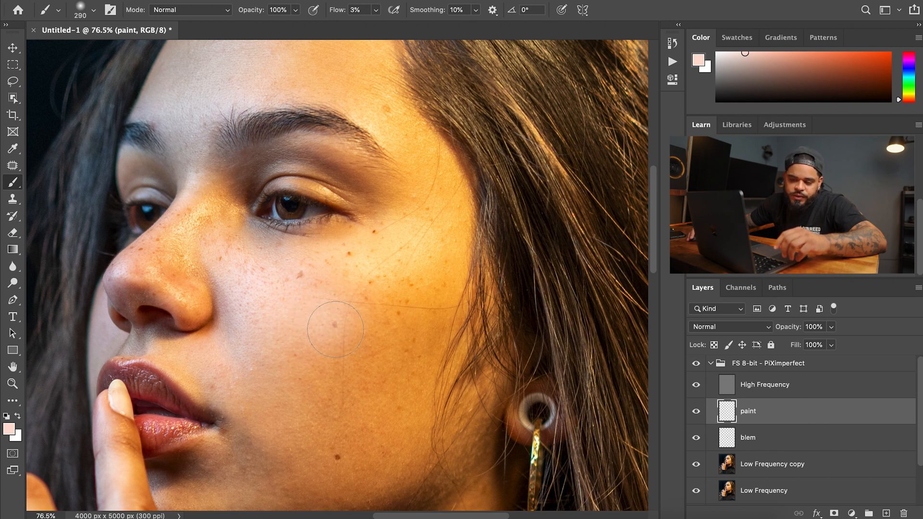
mouse_move(323, 287)
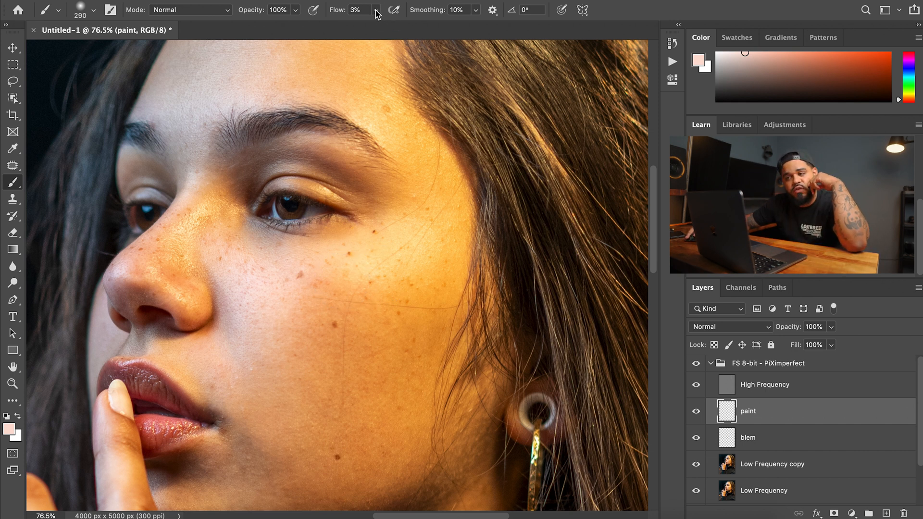
click(376, 9)
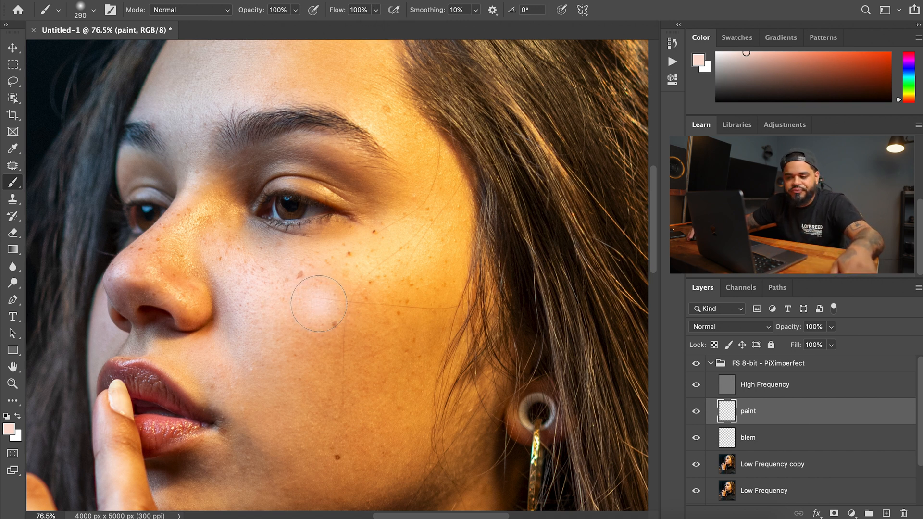
mouse_move(541, 201)
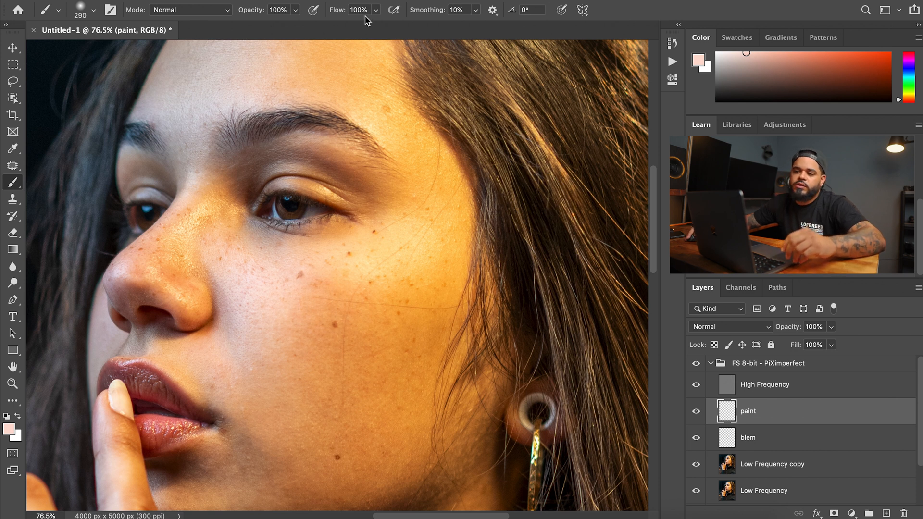
click(358, 9)
text(3)
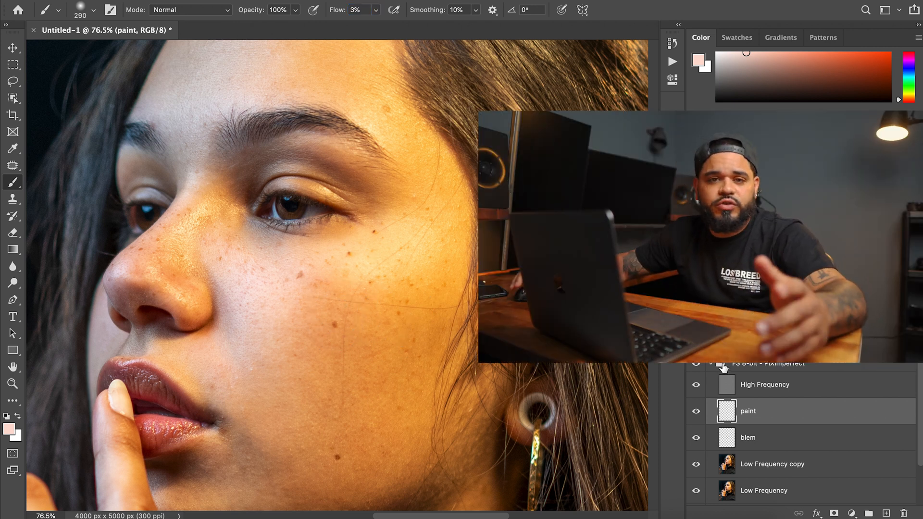
mouse_move(711, 364)
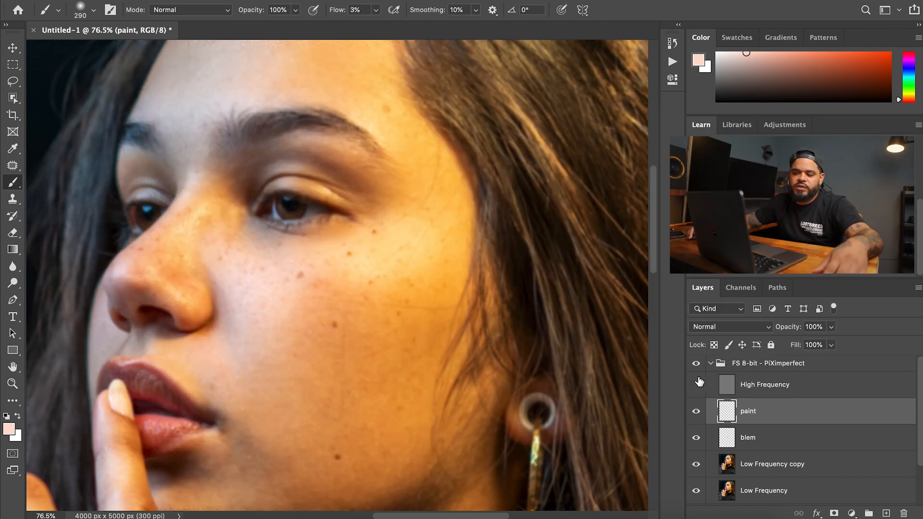
click(696, 385)
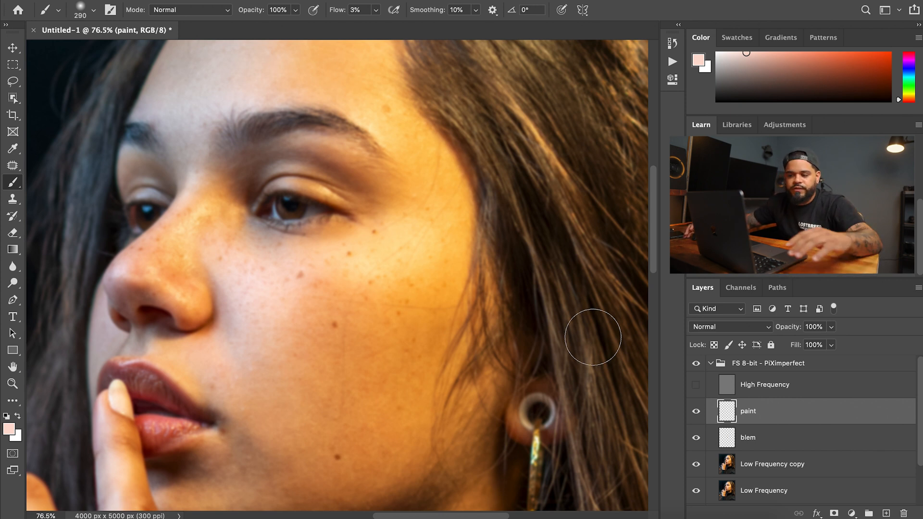
mouse_move(587, 316)
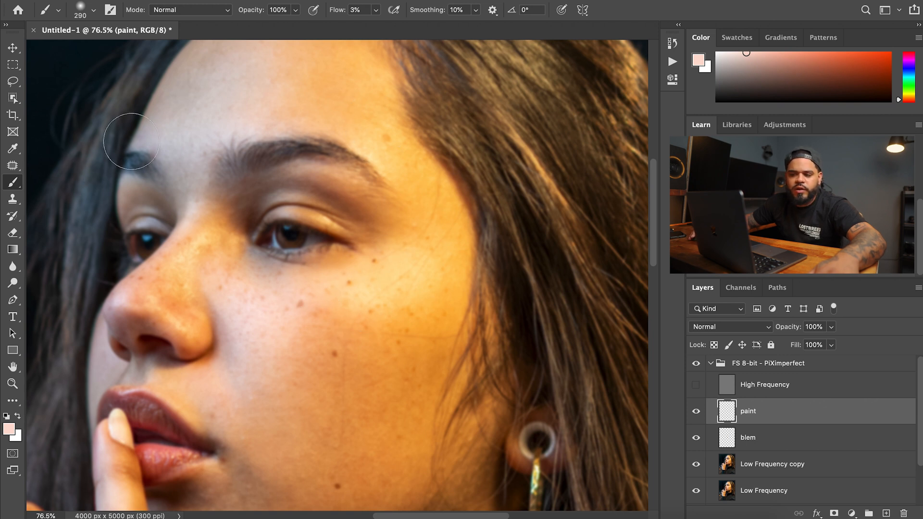
mouse_move(445, 299)
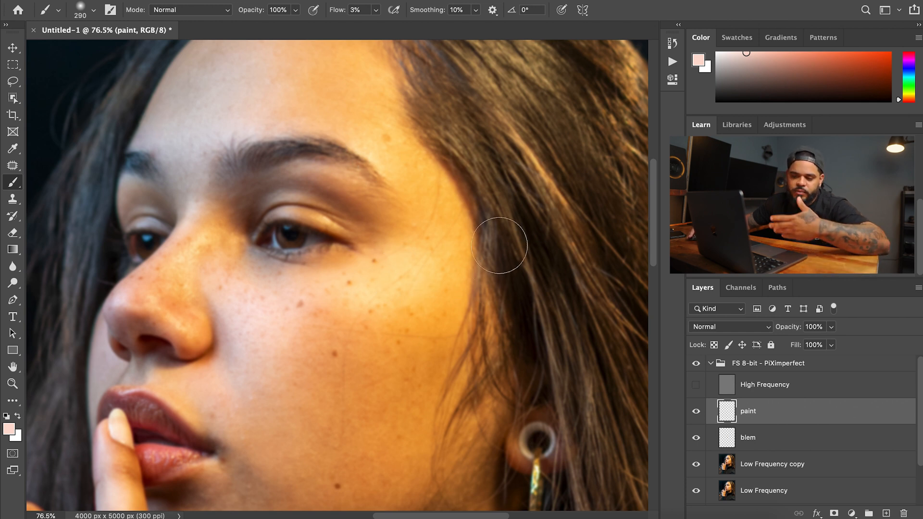
mouse_move(201, 93)
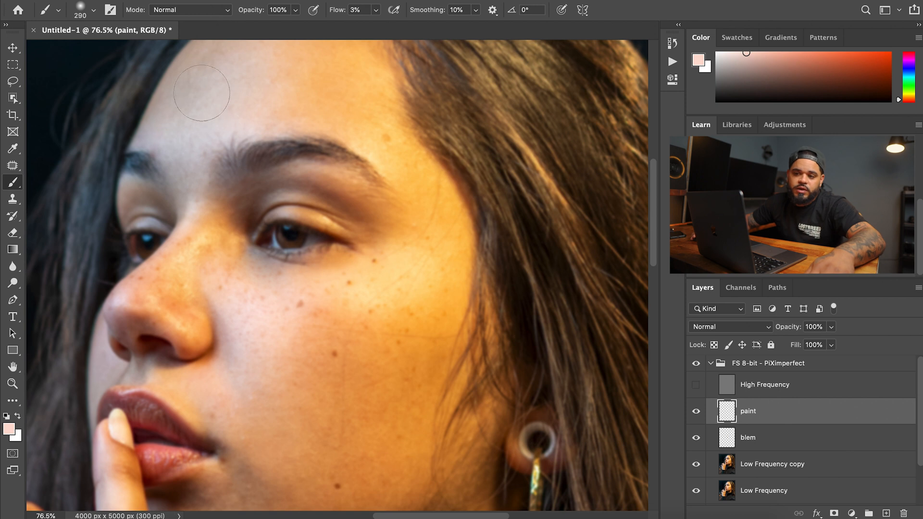
mouse_move(309, 318)
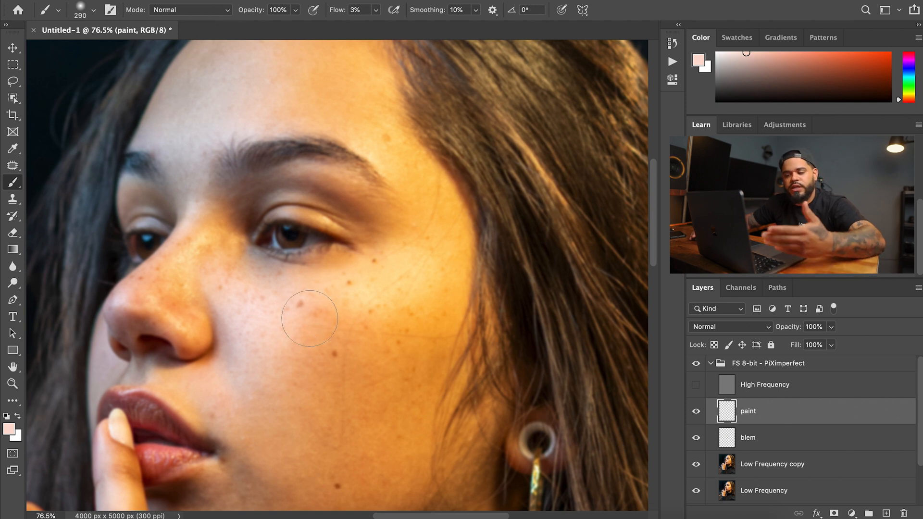
mouse_move(410, 316)
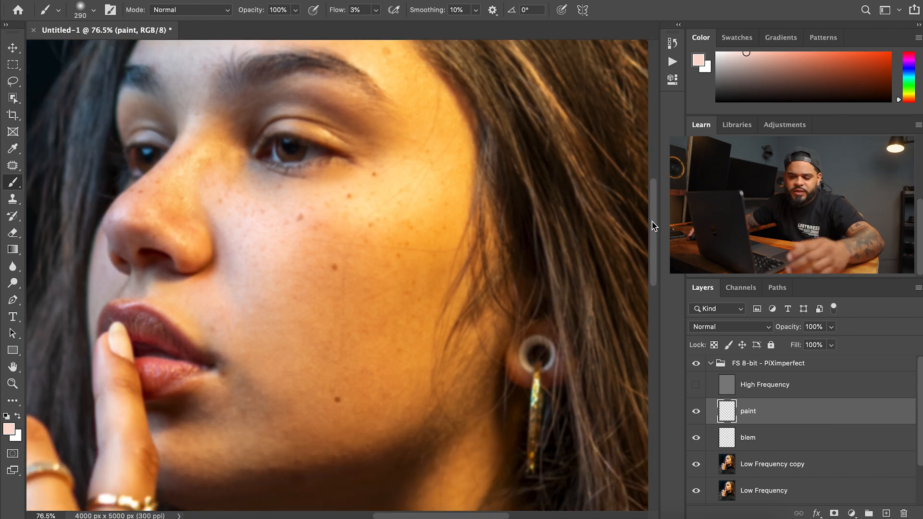
mouse_move(422, 241)
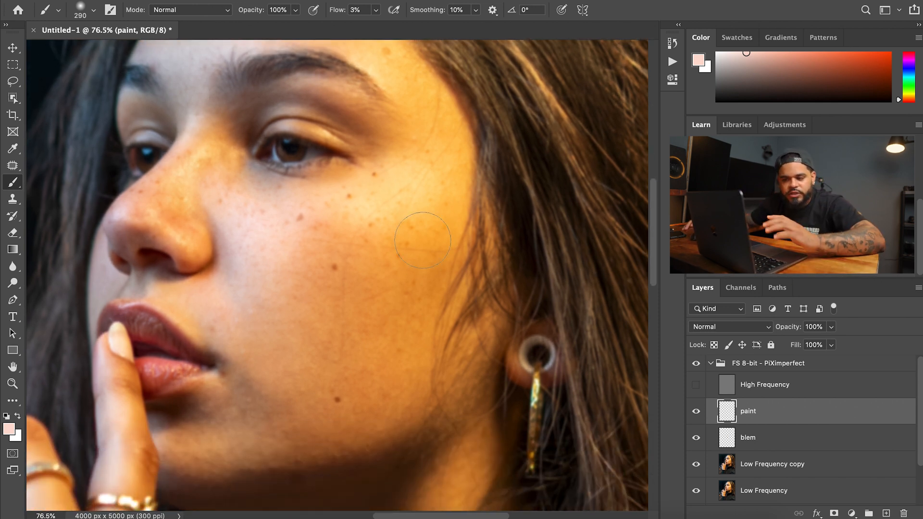
mouse_move(315, 267)
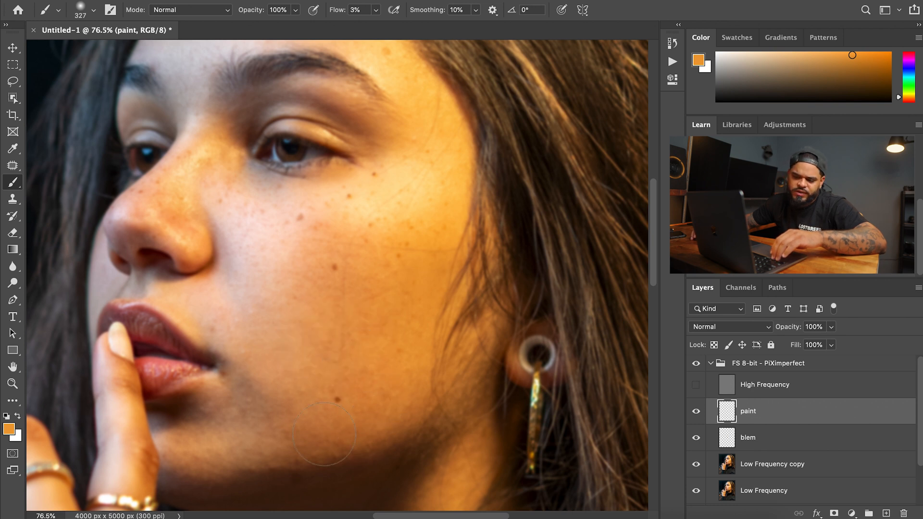
mouse_move(395, 359)
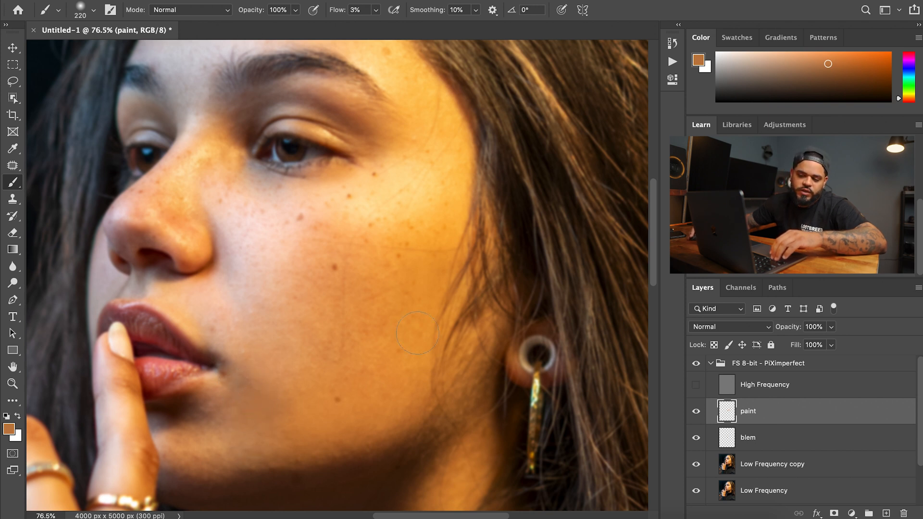
mouse_move(322, 437)
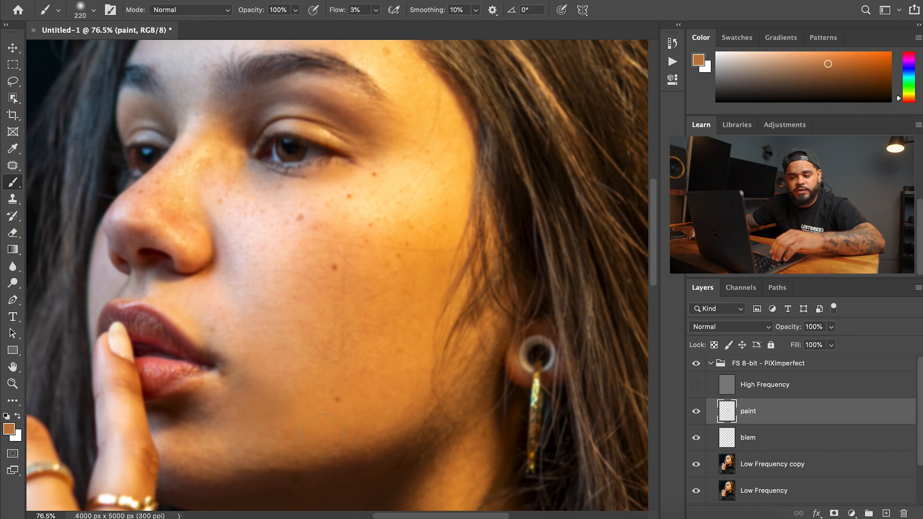
mouse_move(276, 369)
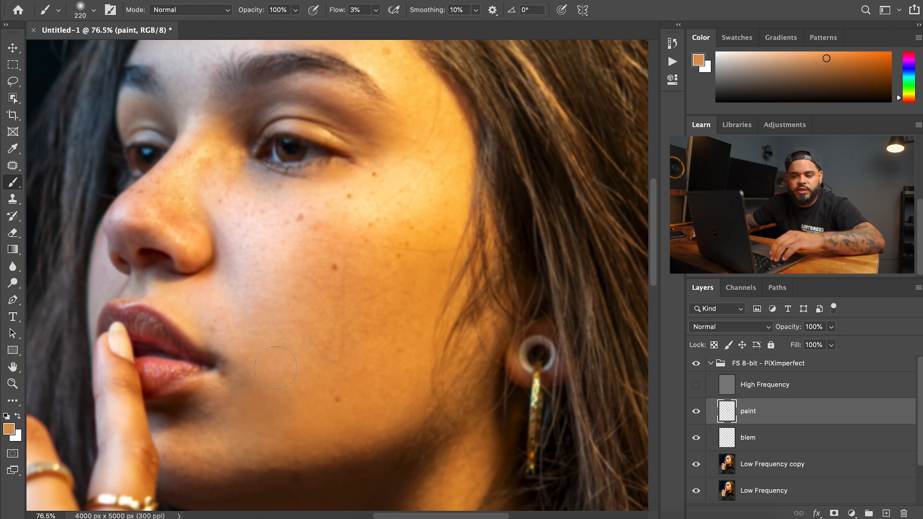
mouse_move(230, 249)
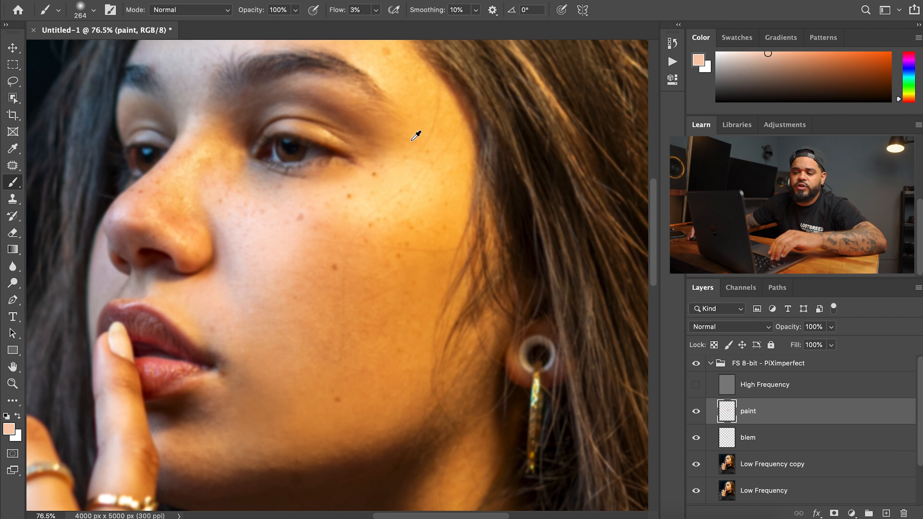
Step: Sample a lighter skin tone and brush it softly over the cheek and forehead
click(416, 136)
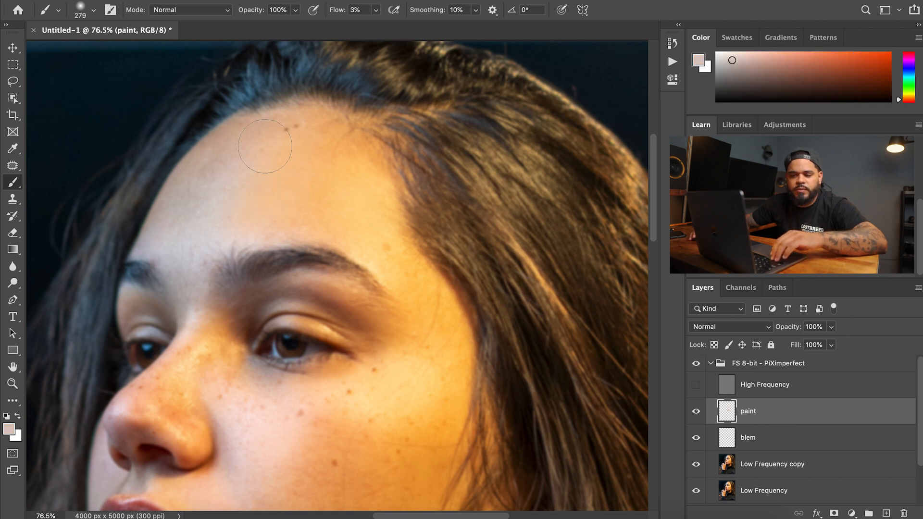
mouse_move(193, 237)
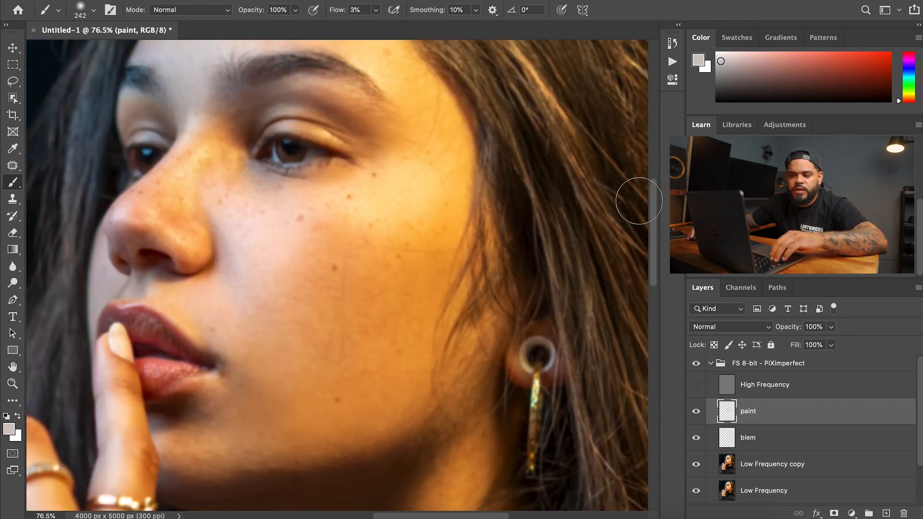
click(204, 149)
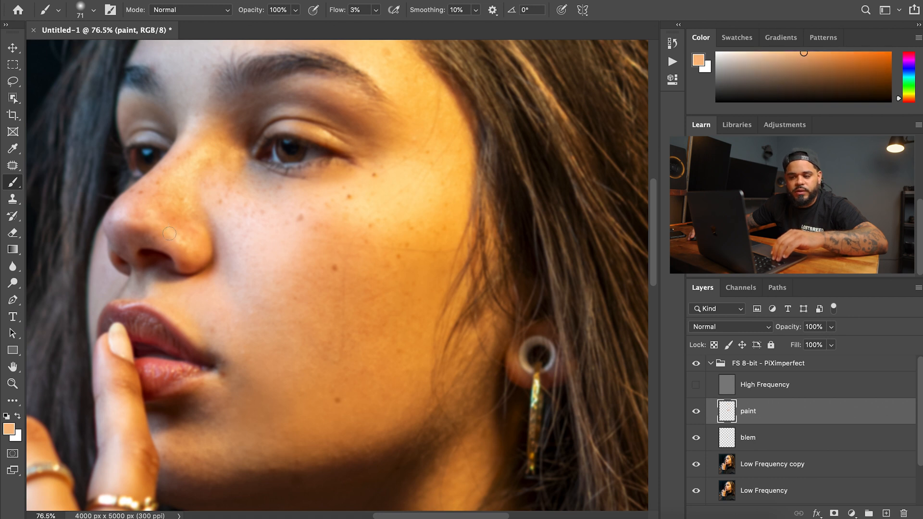
mouse_move(342, 277)
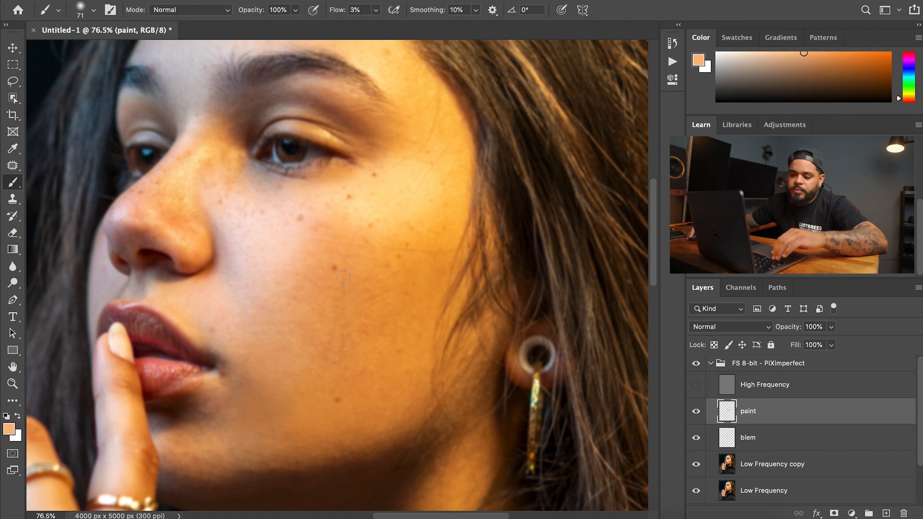
Step: Sample a darker freckle colour, zoom into the cheek and dab freckles back with a 13 px brush
click(341, 263)
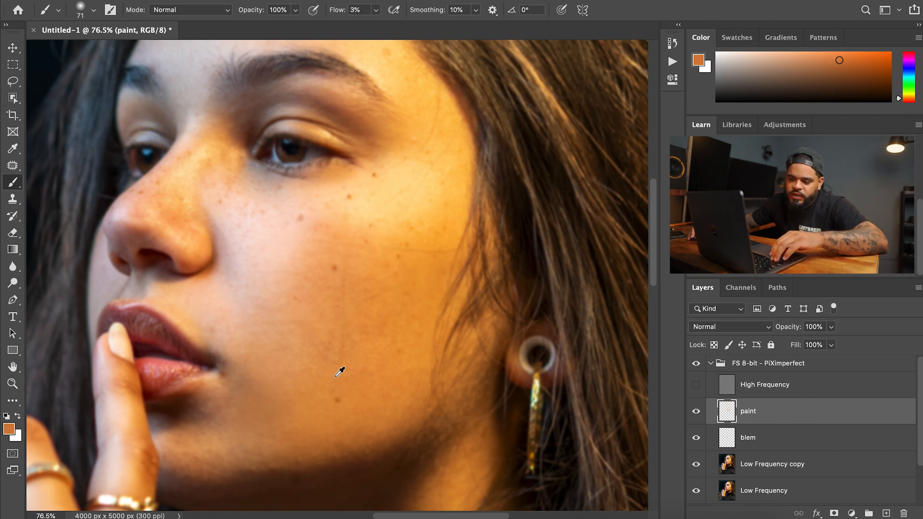
click(13, 383)
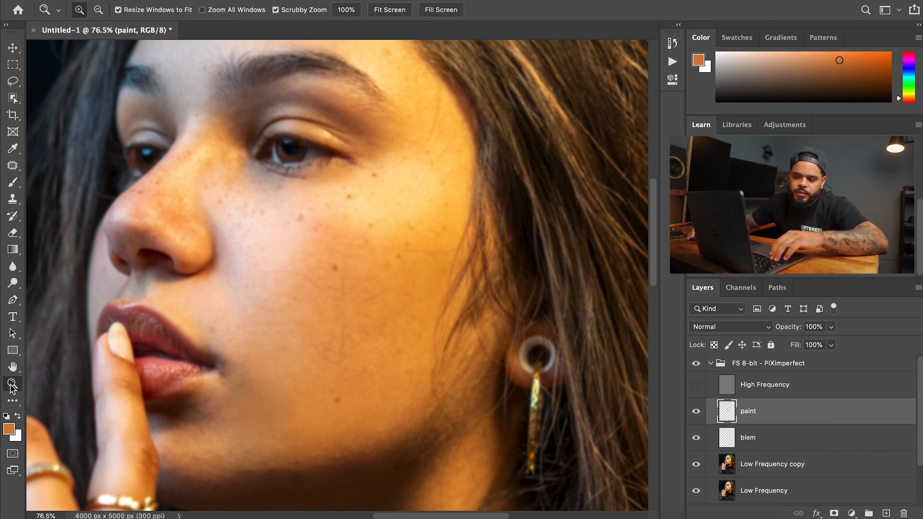
click(16, 183)
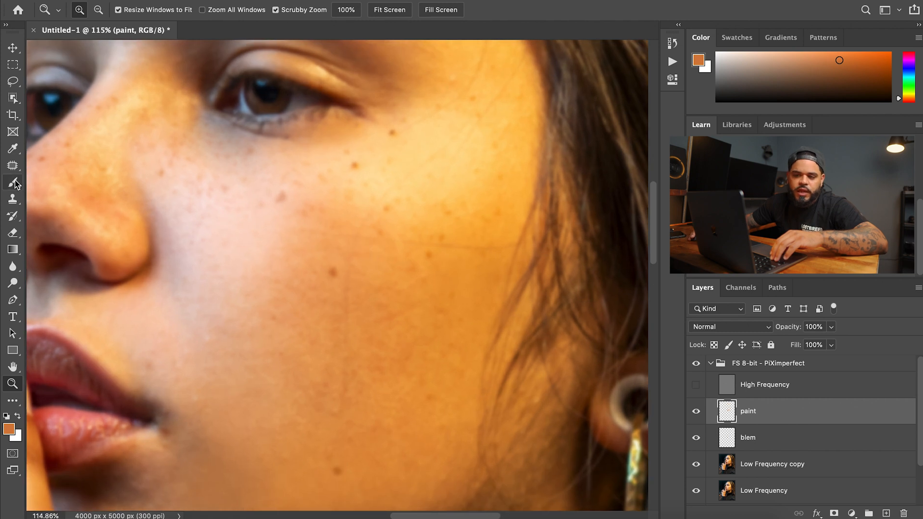
click(12, 183)
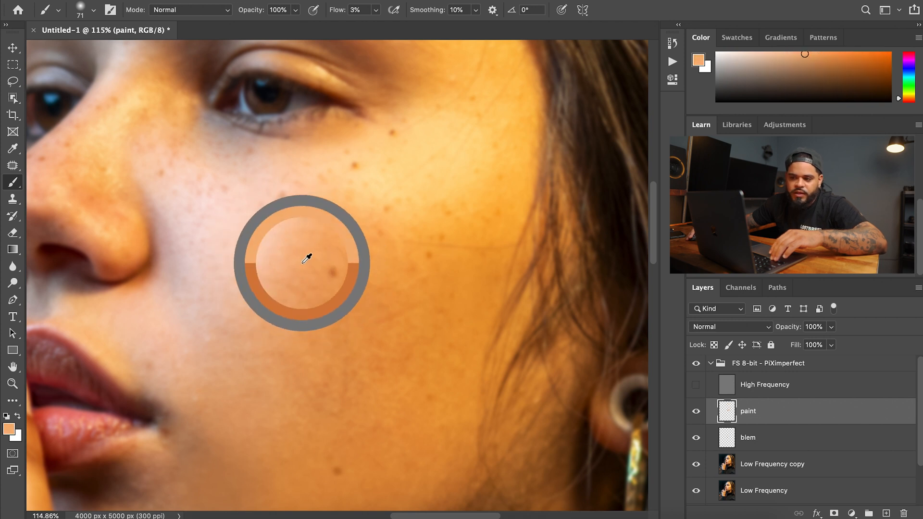
mouse_move(347, 283)
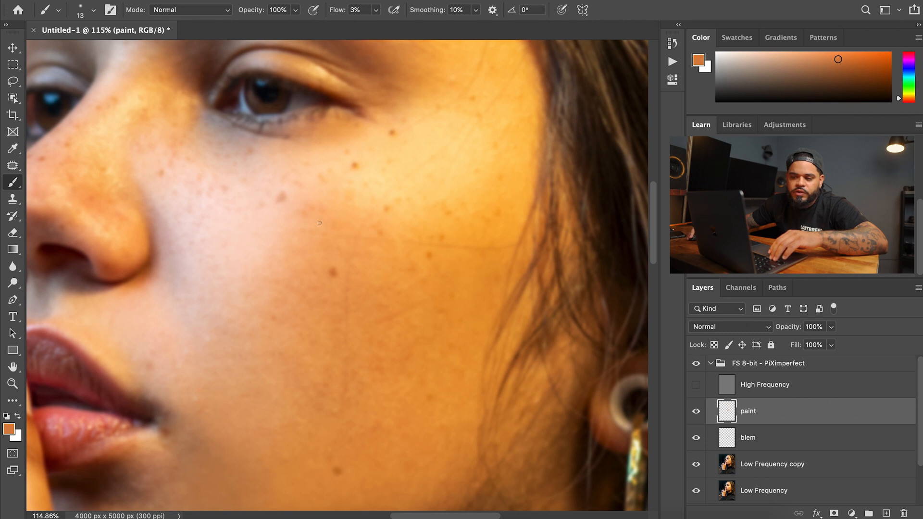
mouse_move(282, 189)
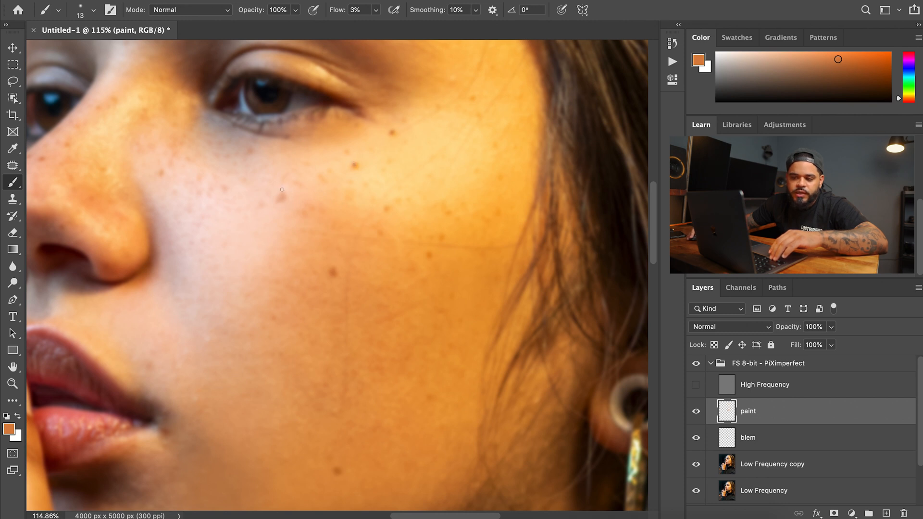
mouse_move(310, 216)
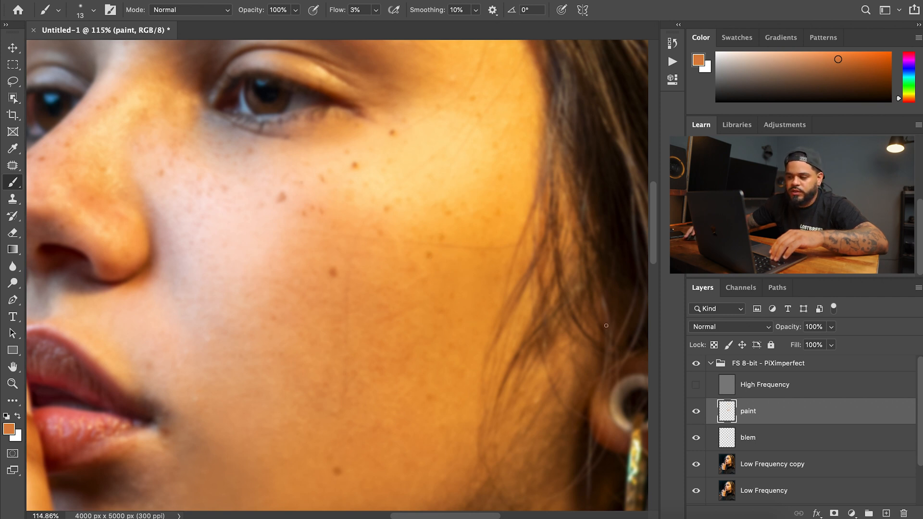
scroll(down, 3)
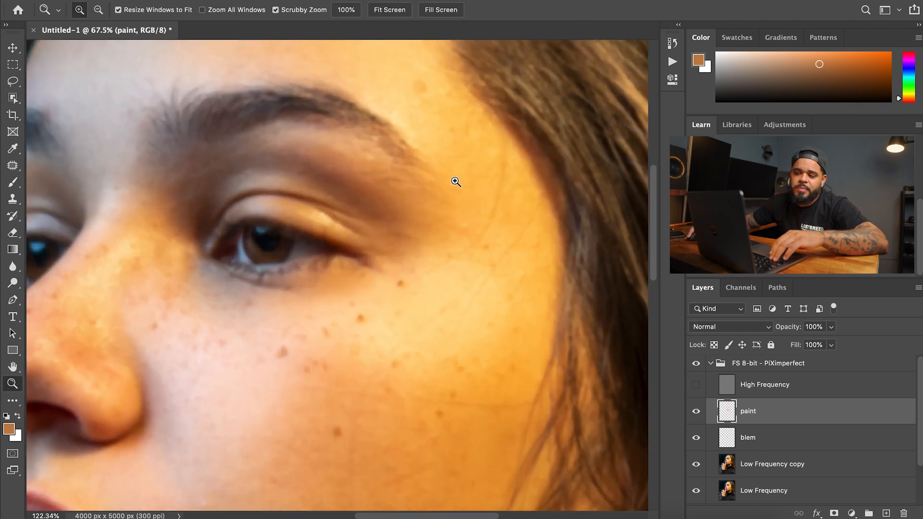
Step: Zoom into the eyebrow and brush darker sampled strokes into its sparse gaps
click(455, 182)
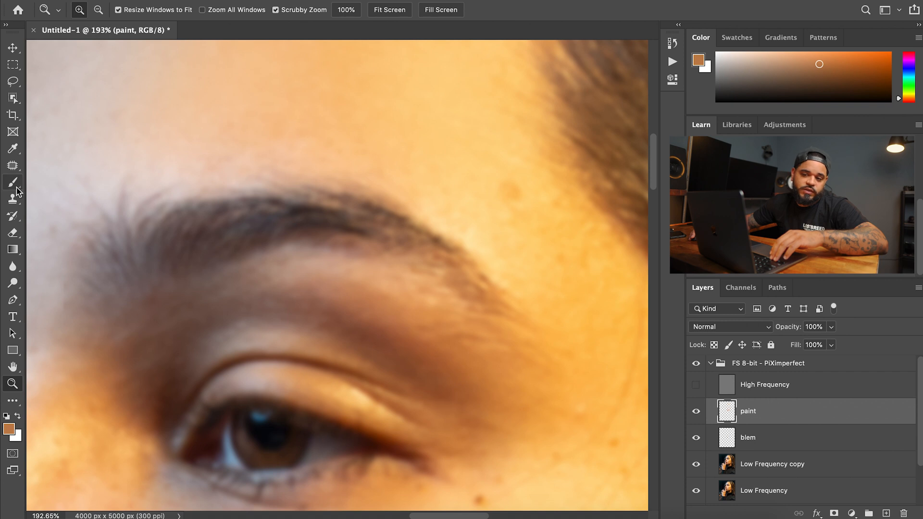
click(11, 182)
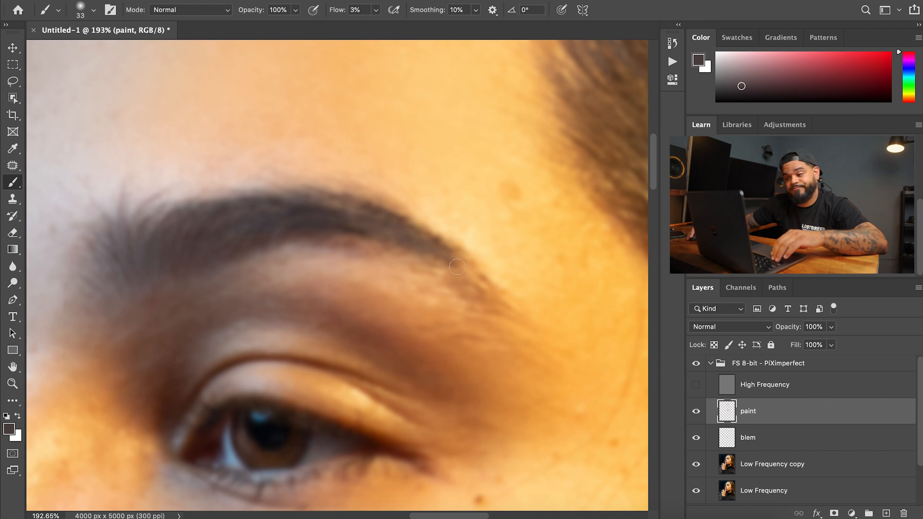
mouse_move(464, 265)
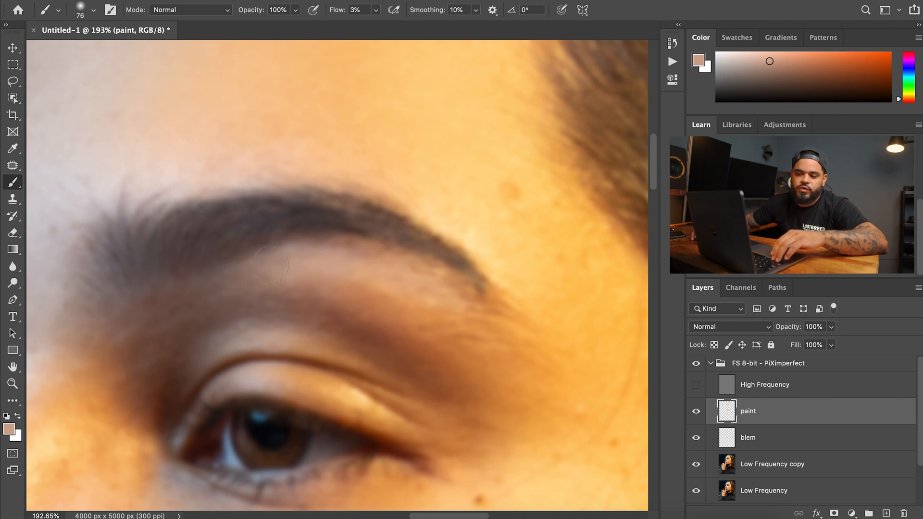
click(12, 384)
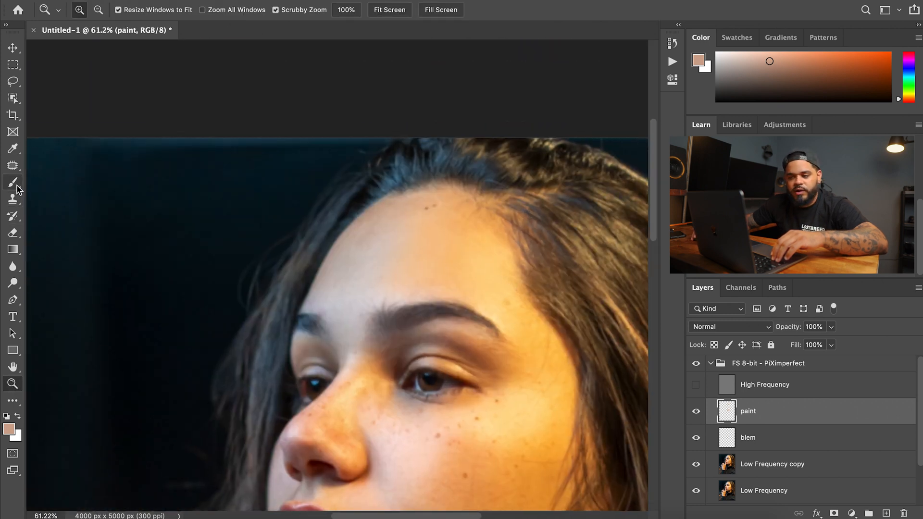
Step: Check the whole face, then zoom under the eye and brush sampled skin tone beside the nose
click(12, 182)
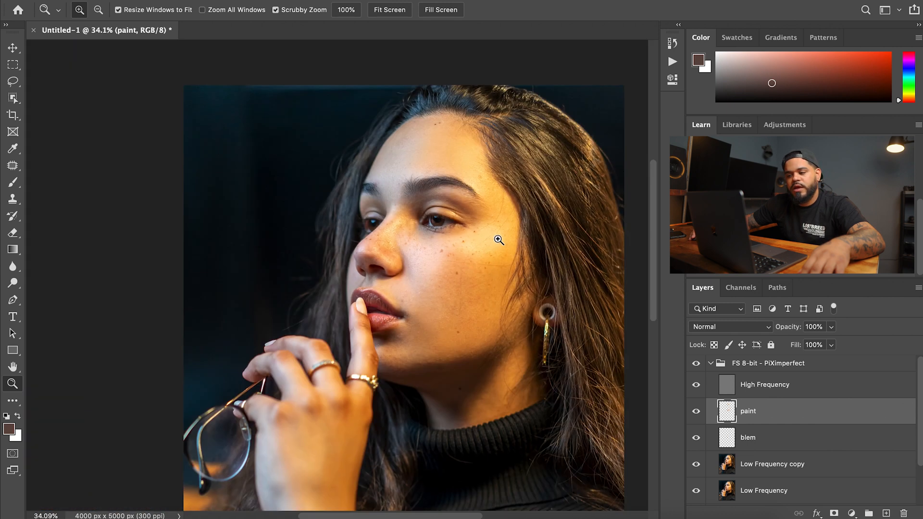
click(497, 240)
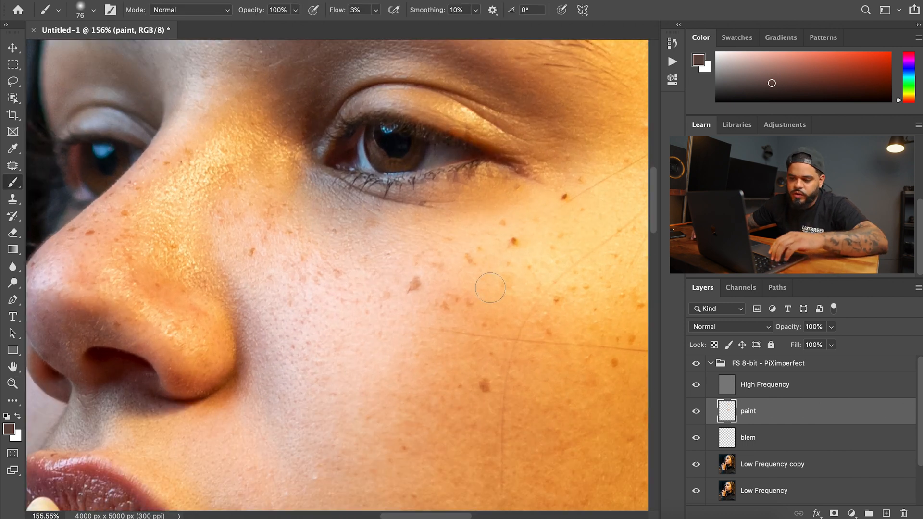
drag(491, 287, 365, 245)
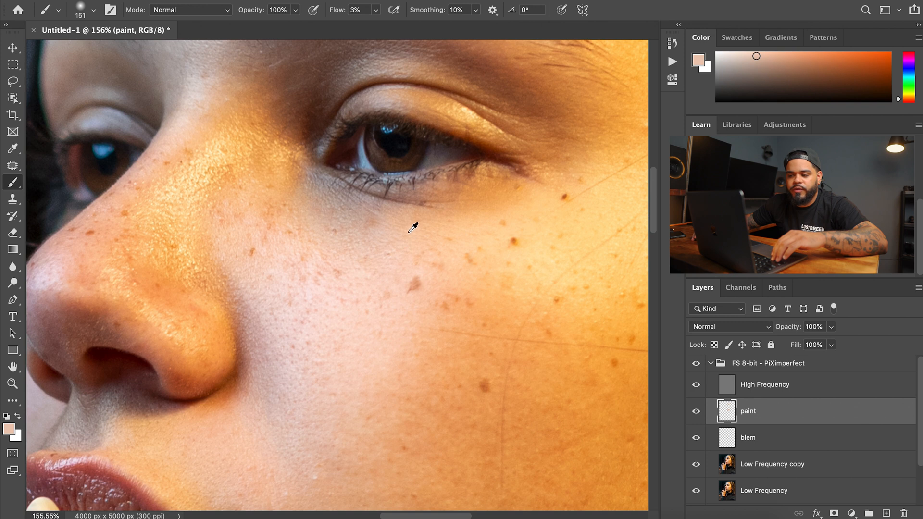
mouse_move(335, 222)
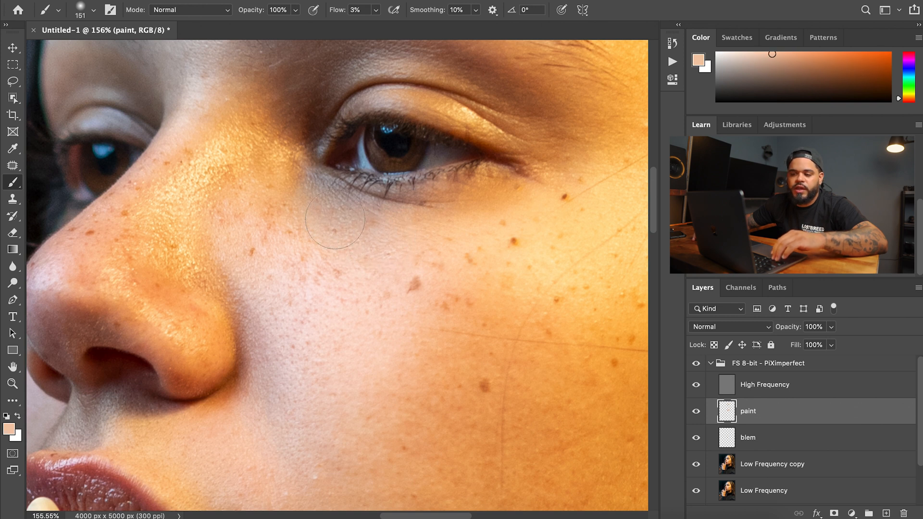
mouse_move(405, 246)
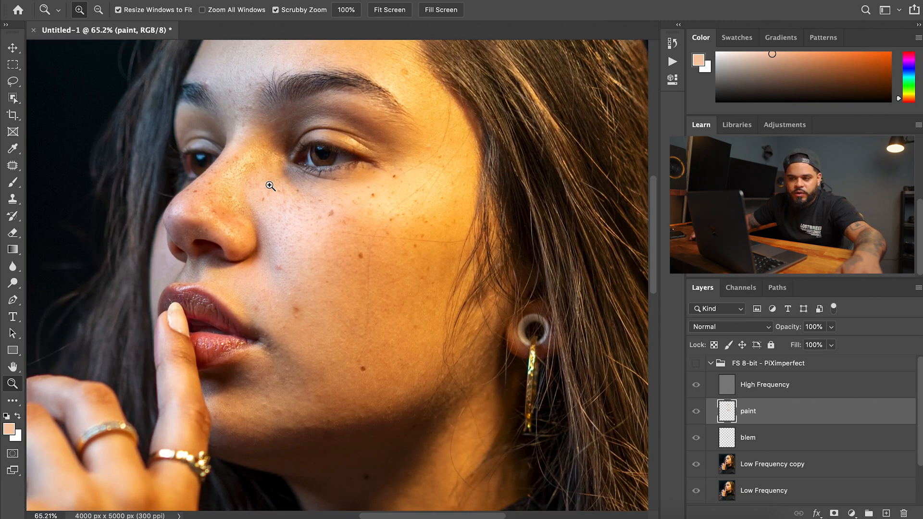
mouse_move(263, 313)
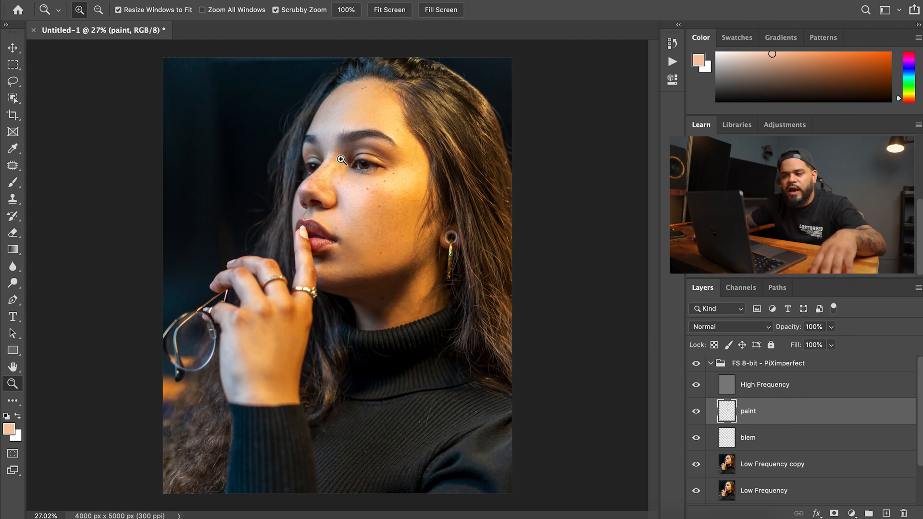
mouse_move(368, 298)
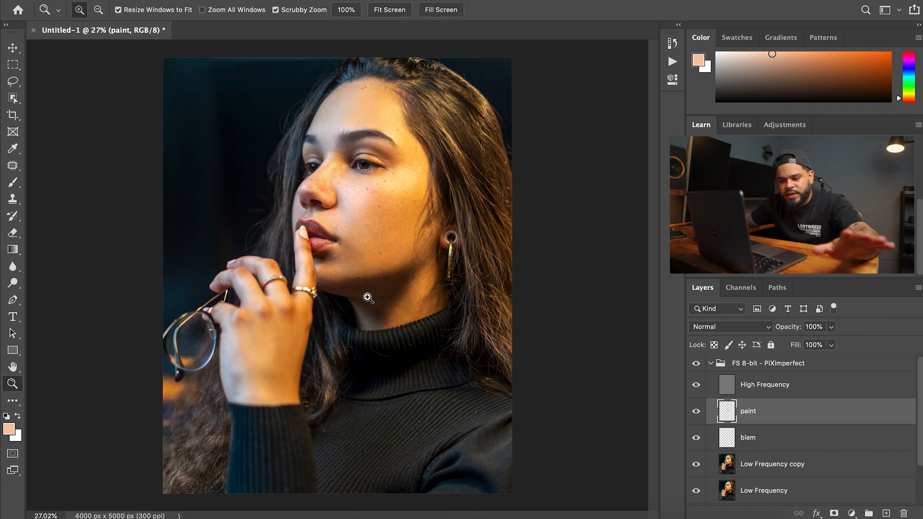